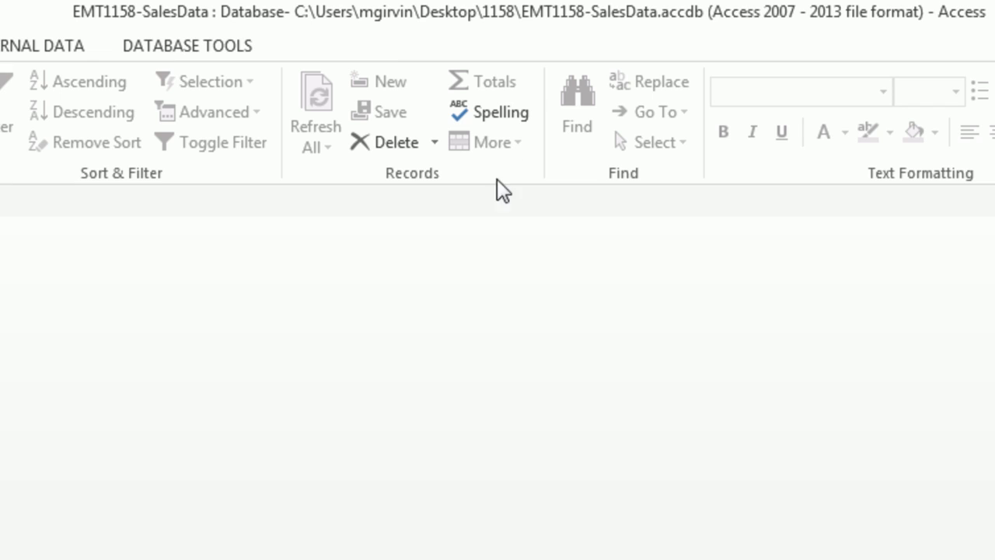
mouse_move(402, 43)
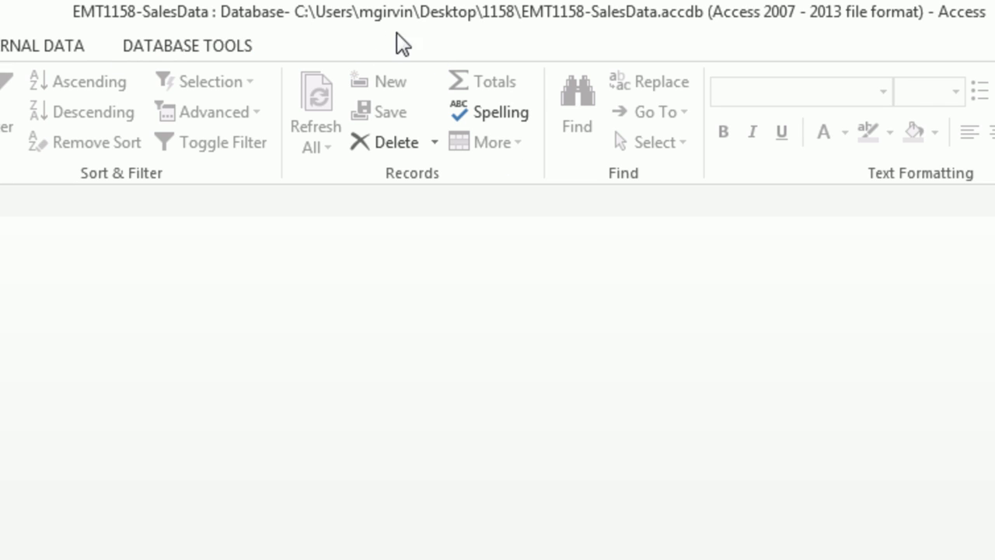
mouse_move(460, 402)
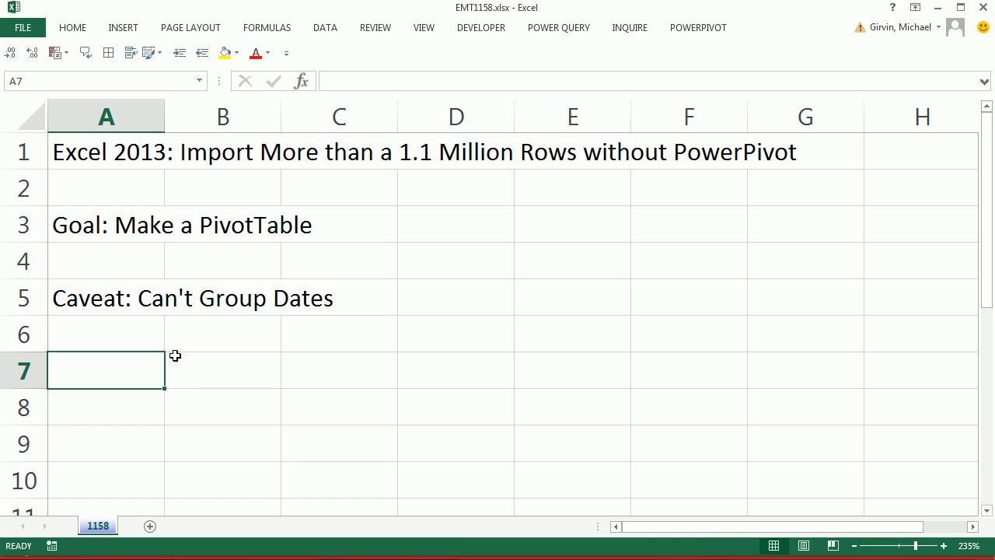
mouse_move(116, 171)
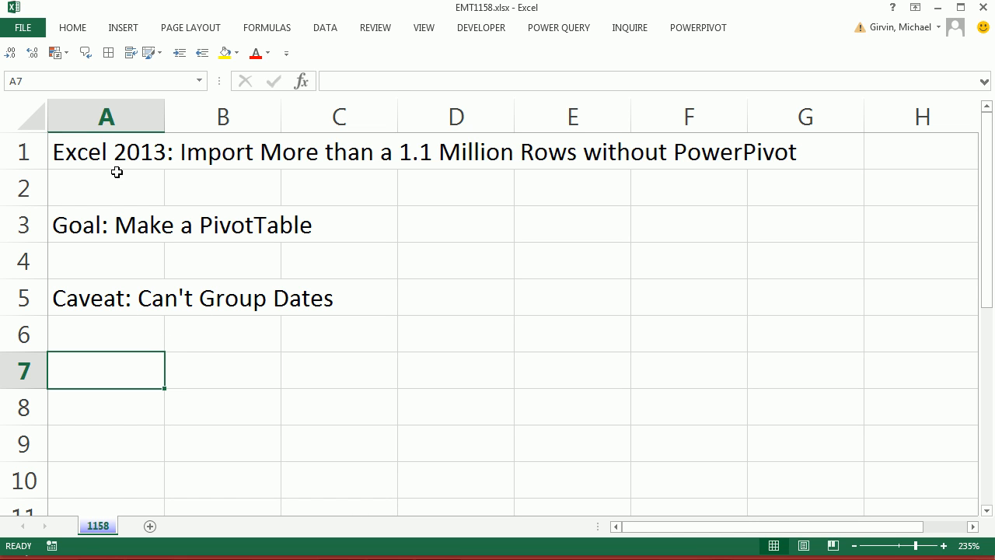
mouse_move(194, 228)
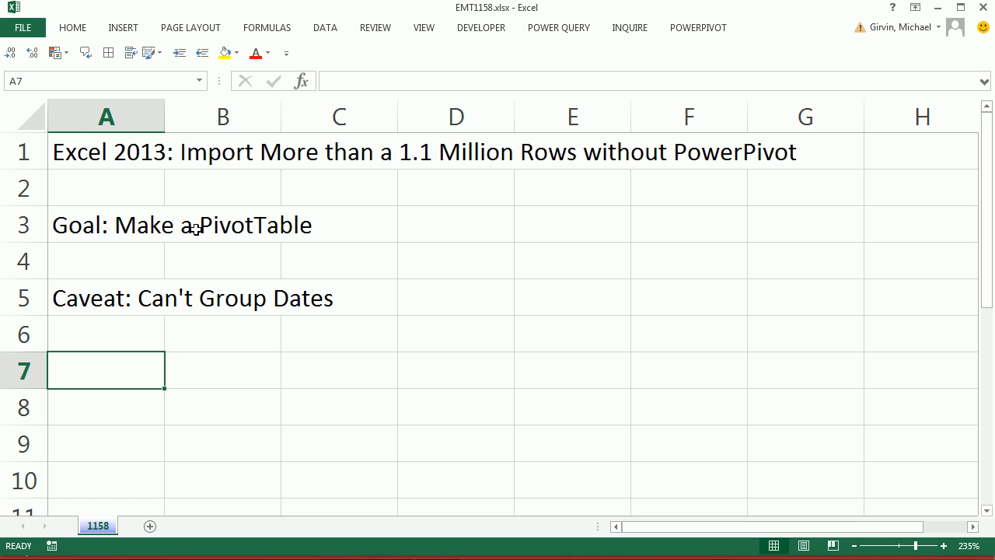
mouse_move(358, 185)
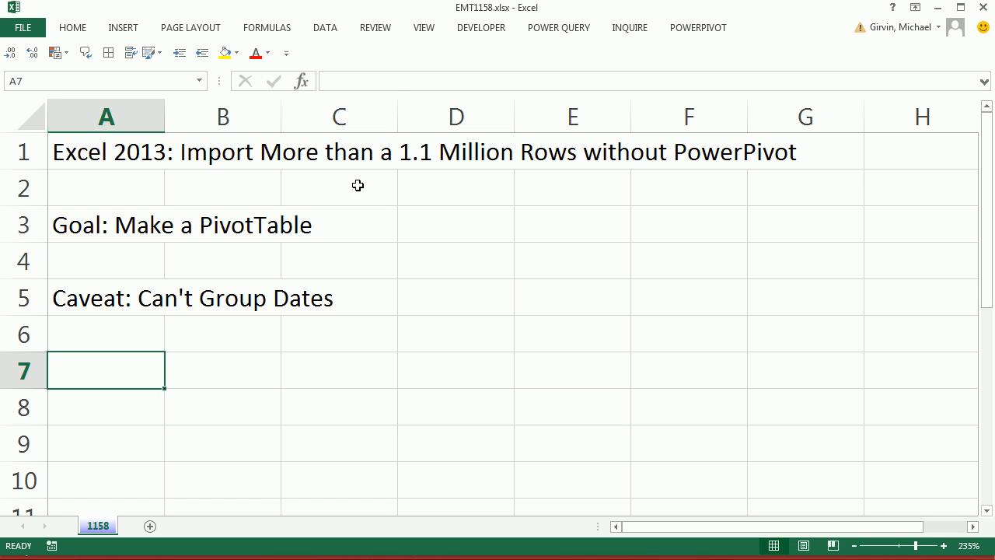
mouse_move(107, 336)
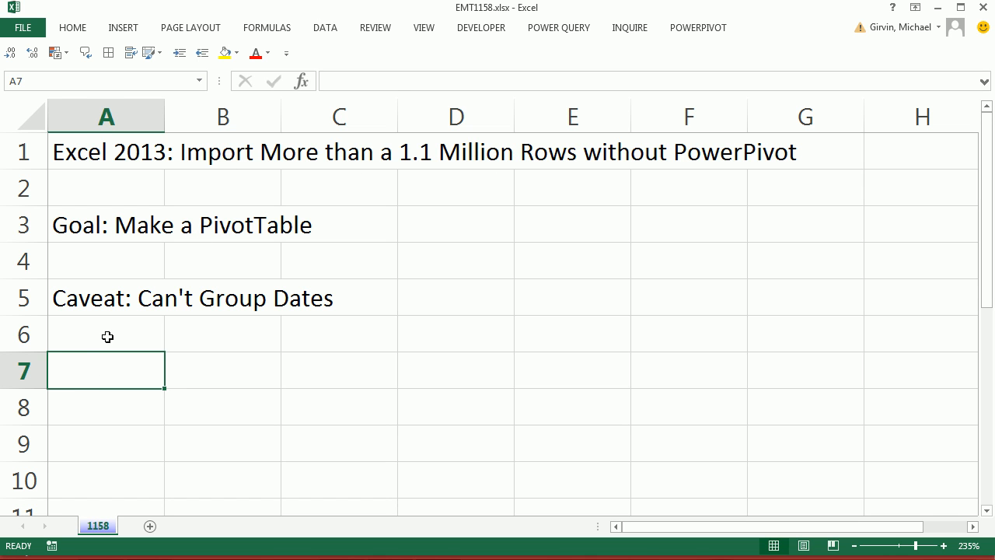
Select cell A6 as the destination and rename the worksheet to Sheet1
key(ctrl+Down)
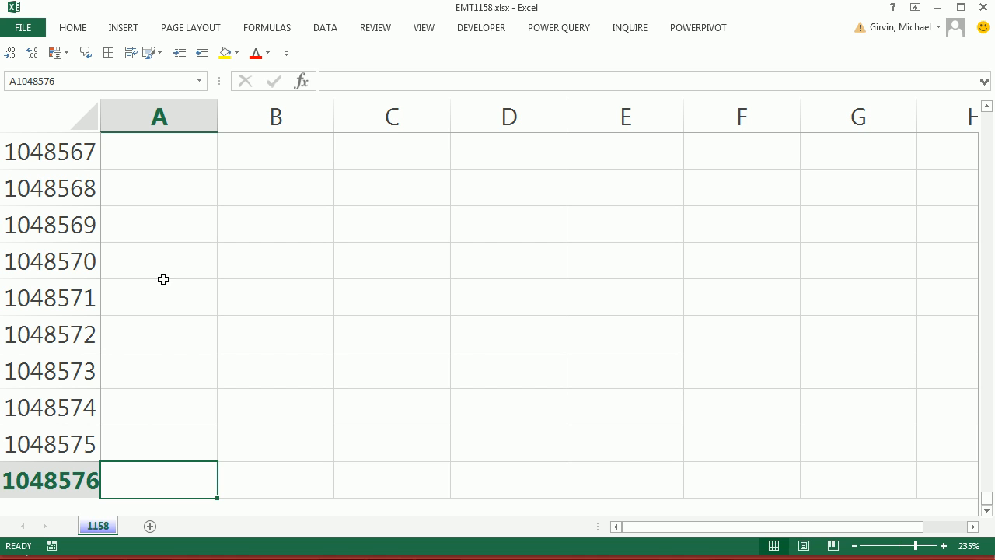
mouse_move(174, 447)
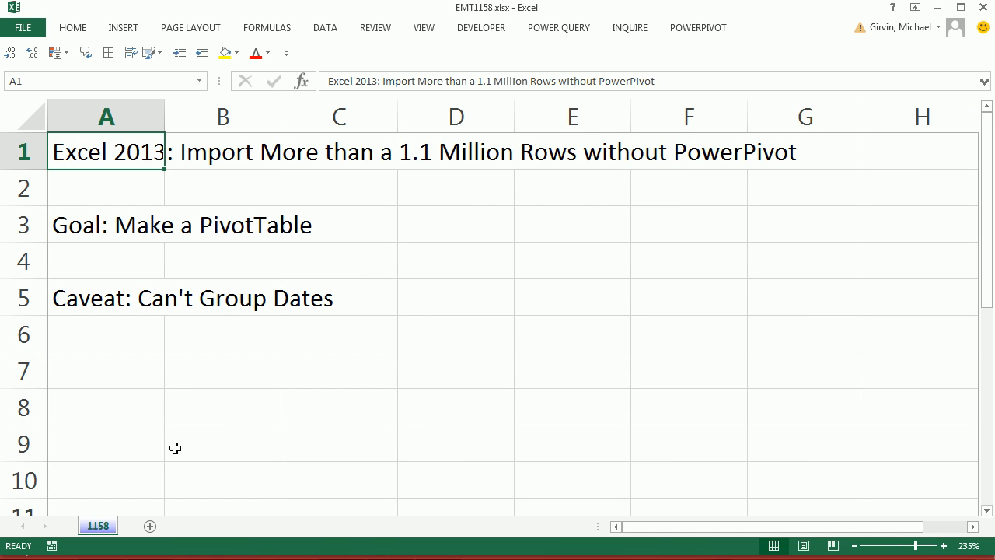
mouse_move(686, 193)
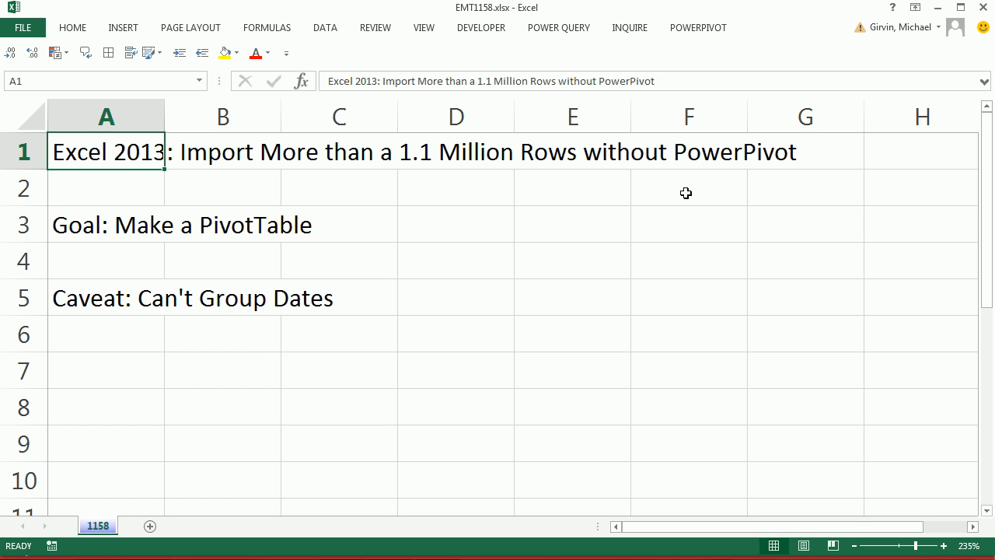
mouse_move(121, 180)
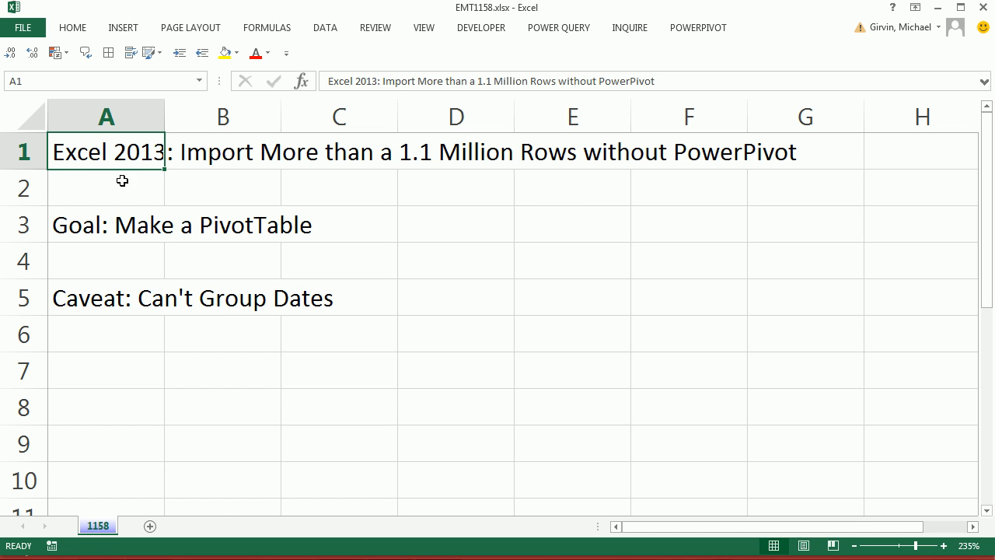
click(106, 187)
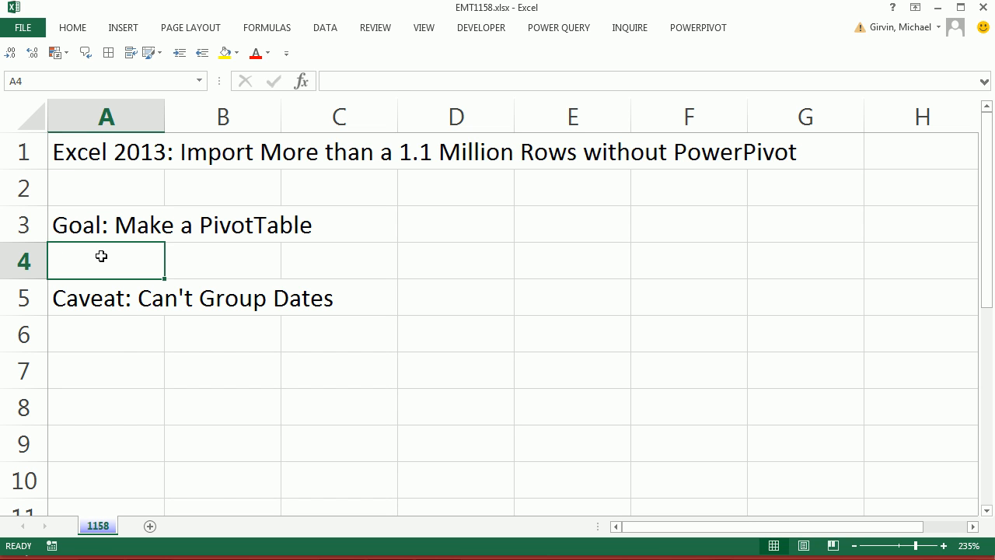
click(105, 333)
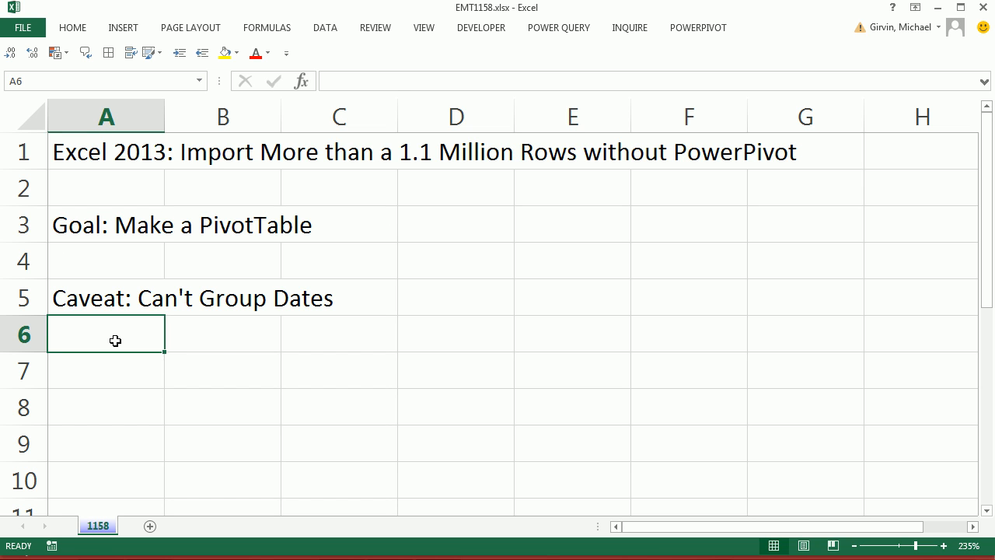
mouse_move(460, 305)
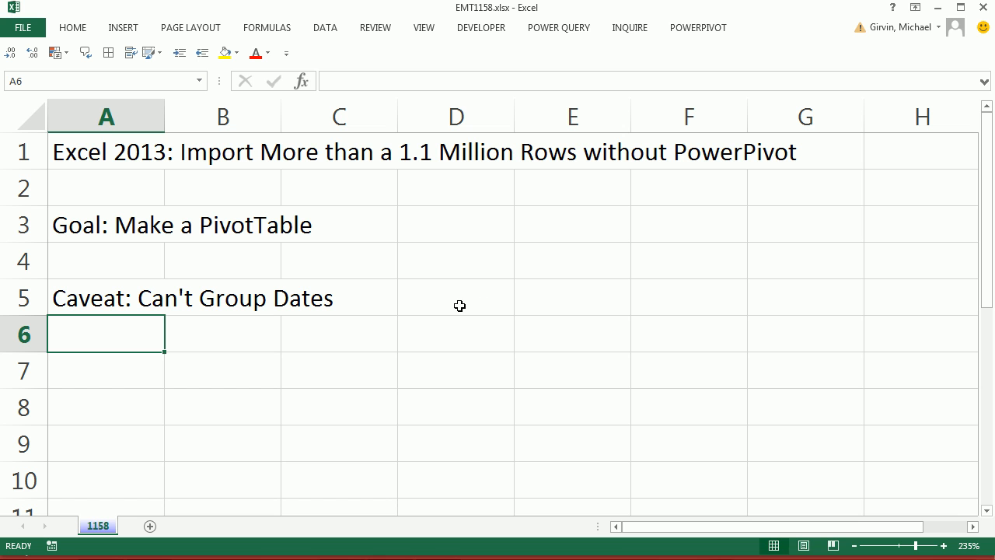
mouse_move(457, 308)
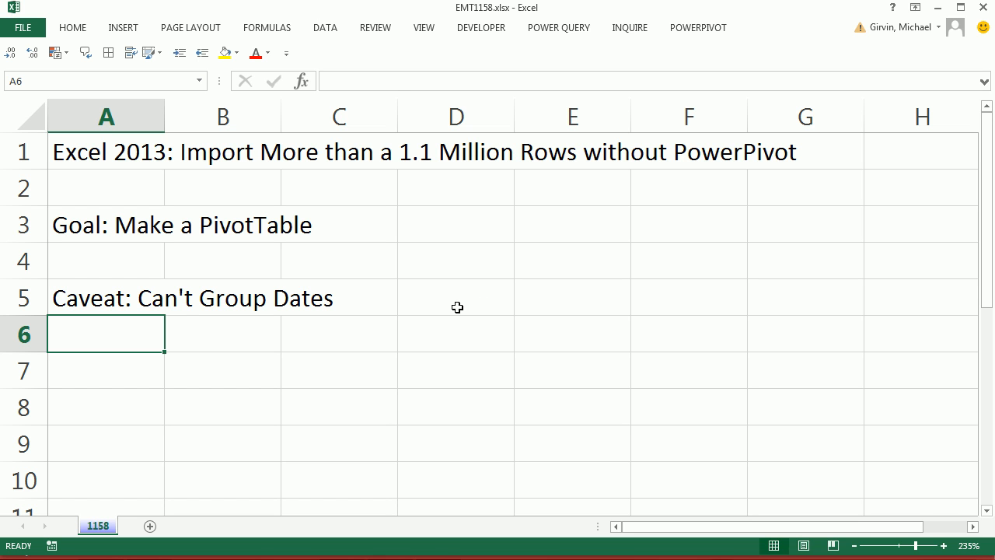
click(323, 28)
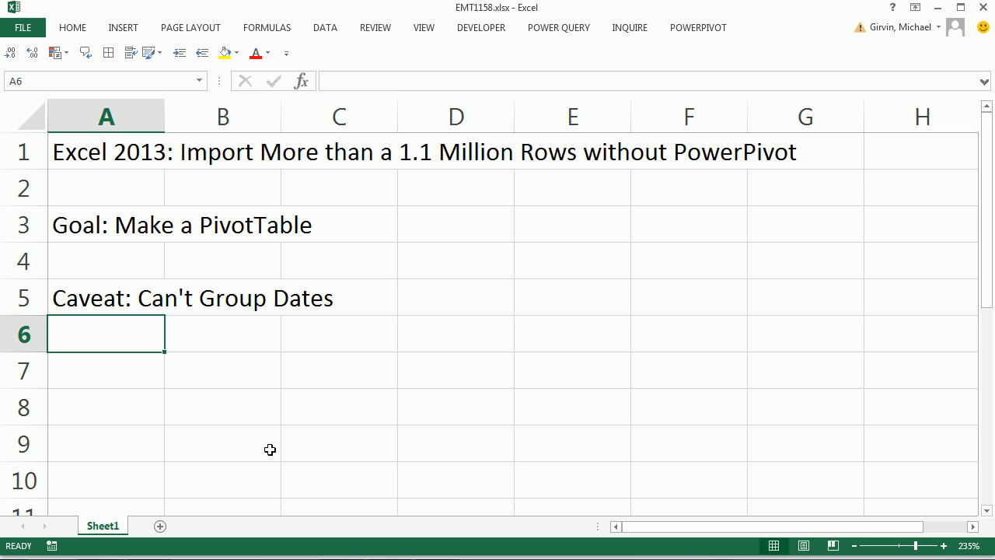
mouse_move(410, 328)
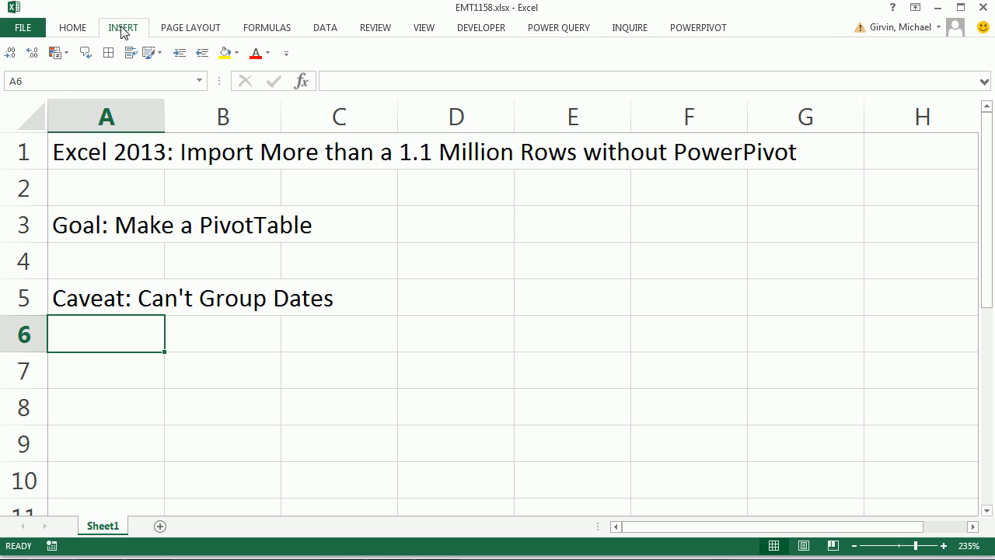
click(123, 28)
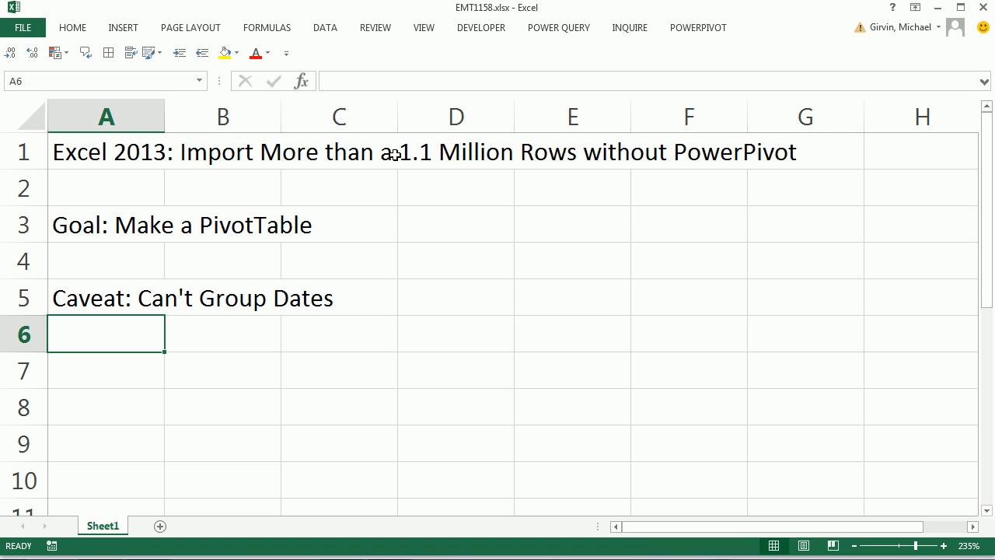
mouse_move(357, 61)
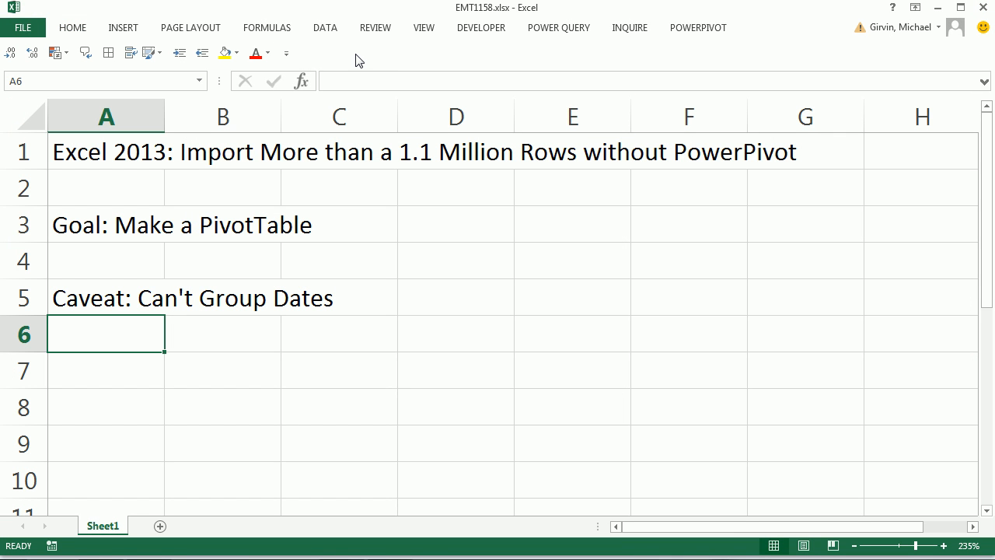
Start an Access import of the EMT1158-SalesData database to show its Customers and SalesData tables
click(323, 28)
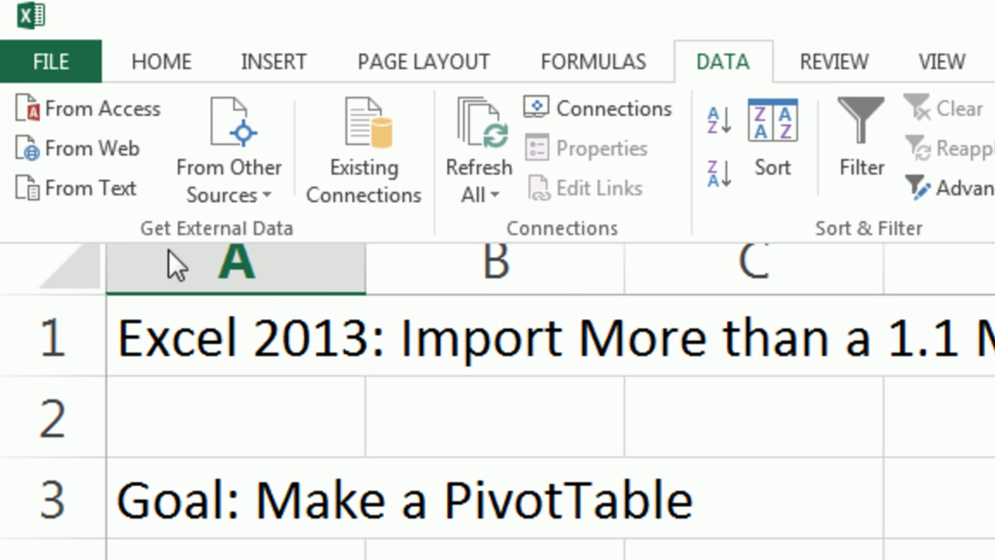
mouse_move(78, 117)
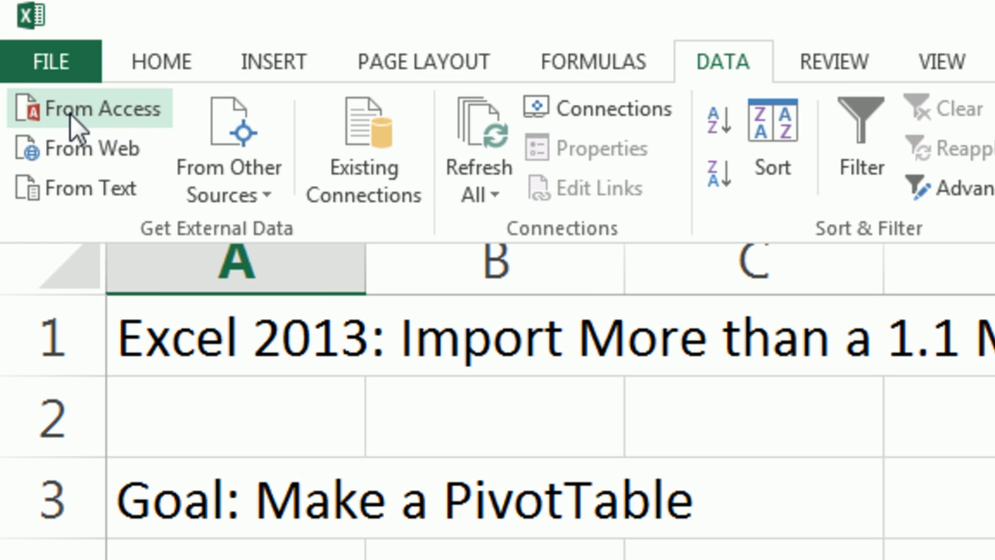
click(103, 109)
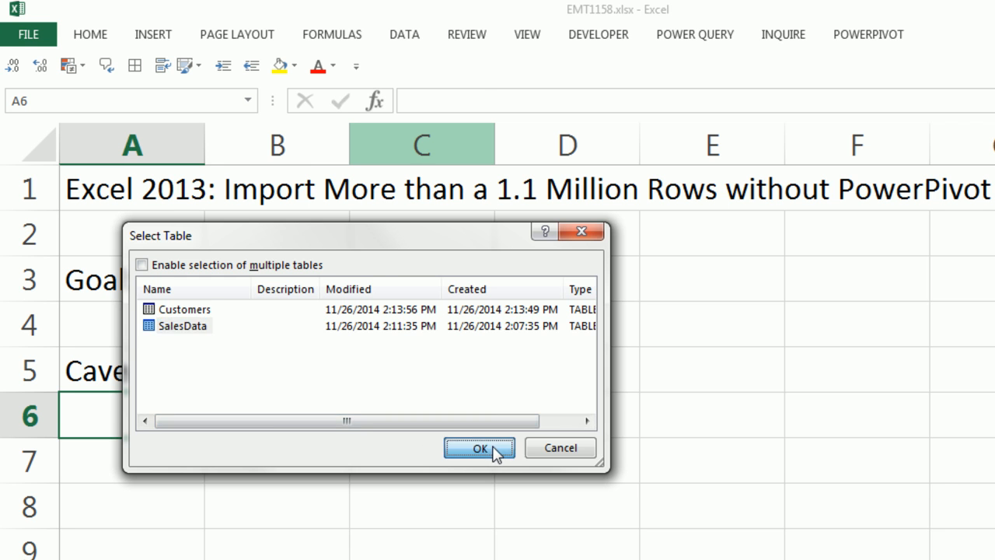
Import the chosen table as a connection only, with the data added to the Data Model
click(479, 448)
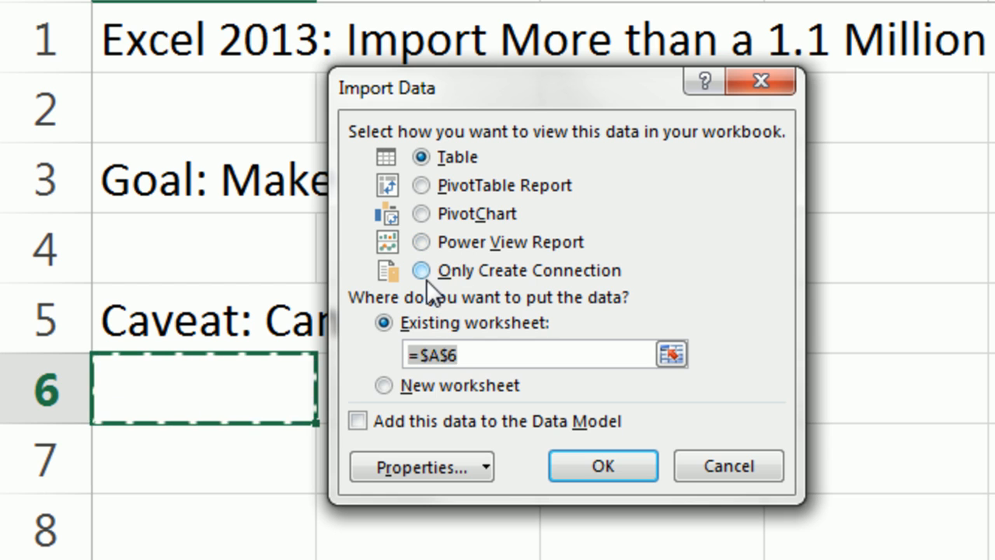
click(421, 270)
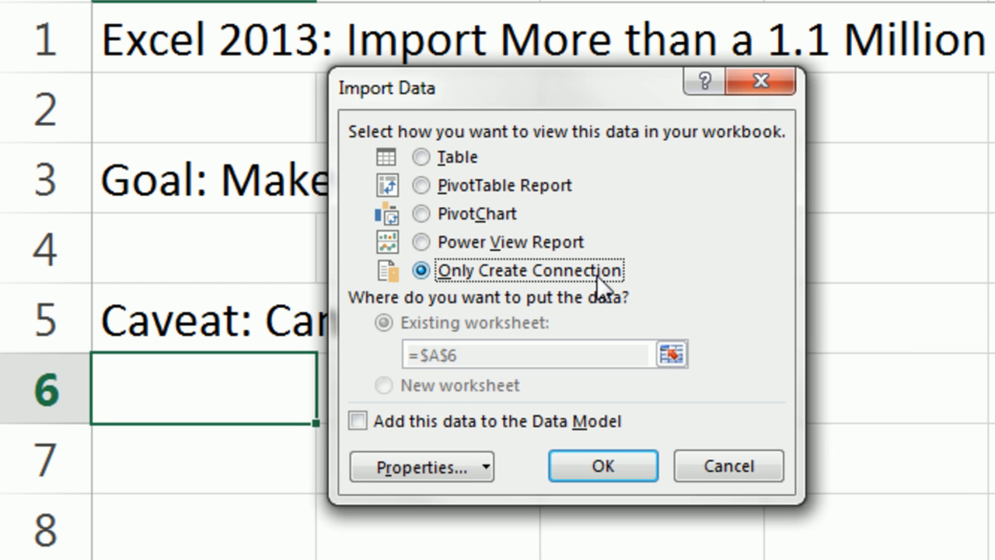
click(358, 420)
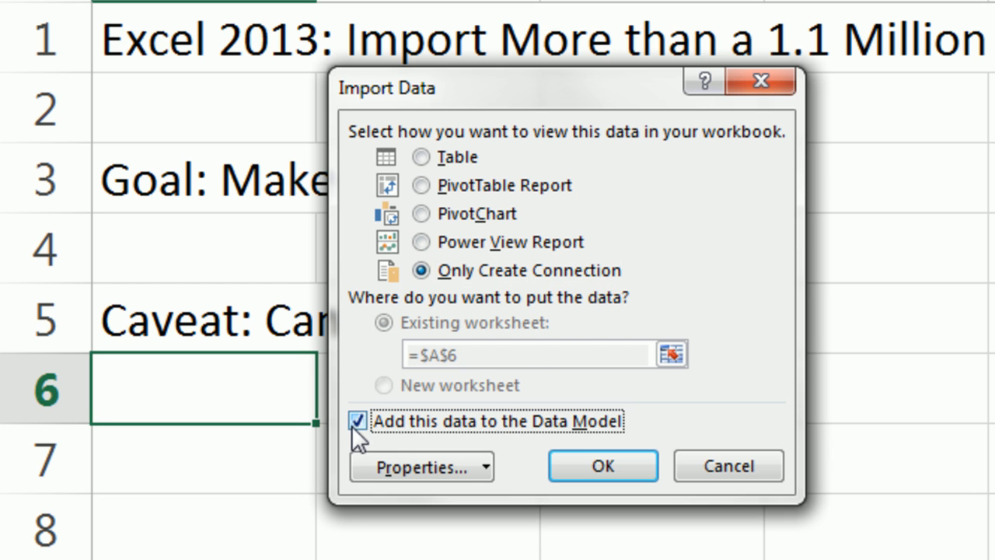
mouse_move(513, 443)
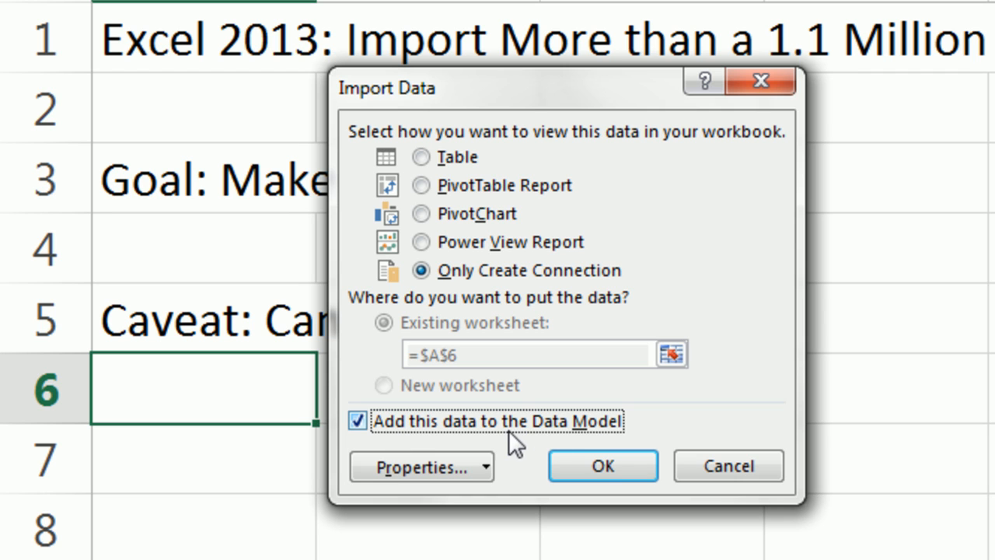
mouse_move(563, 448)
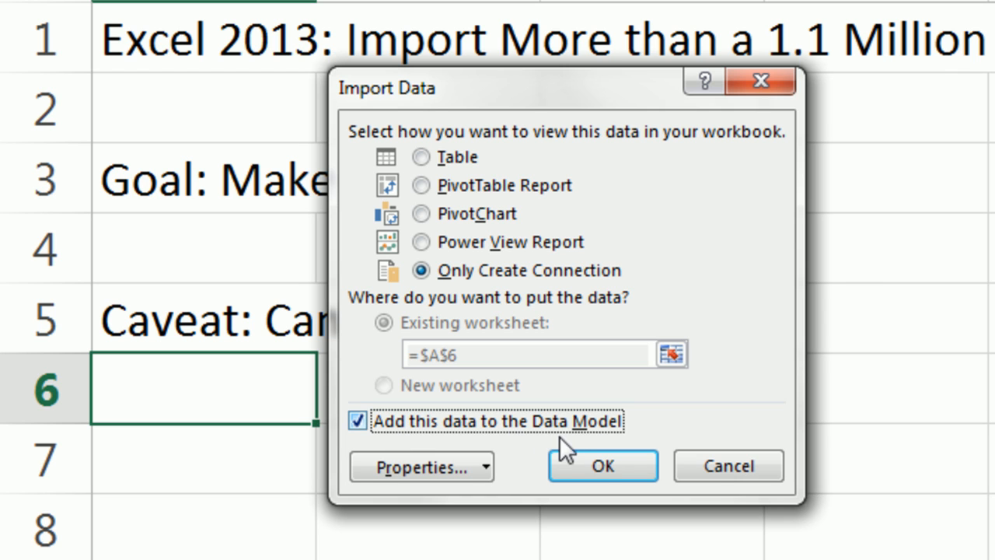
mouse_move(672, 432)
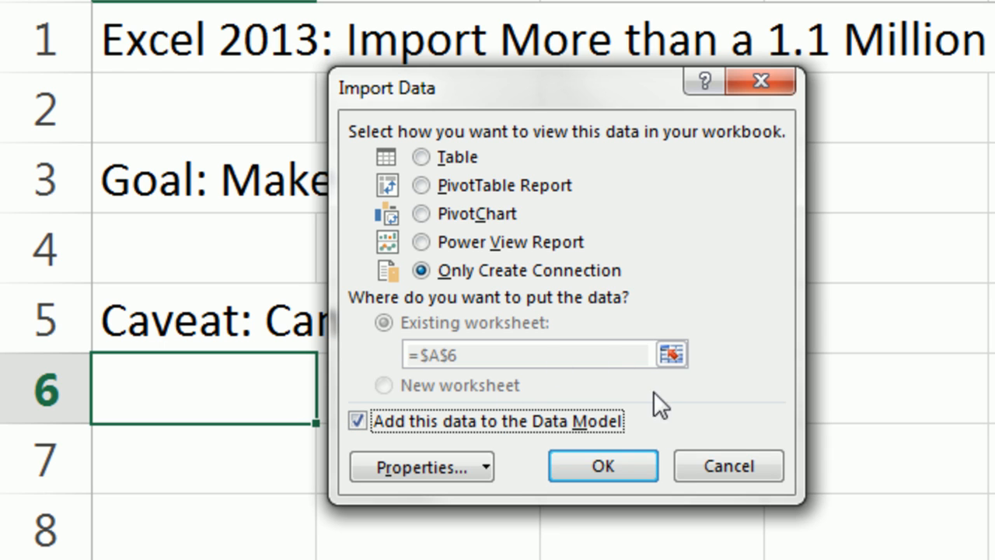
mouse_move(768, 294)
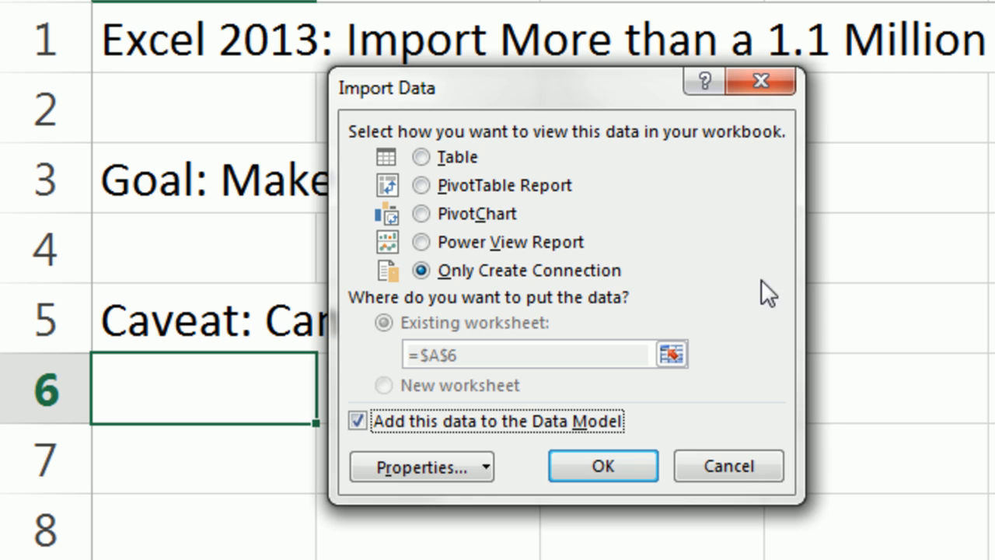
mouse_move(650, 428)
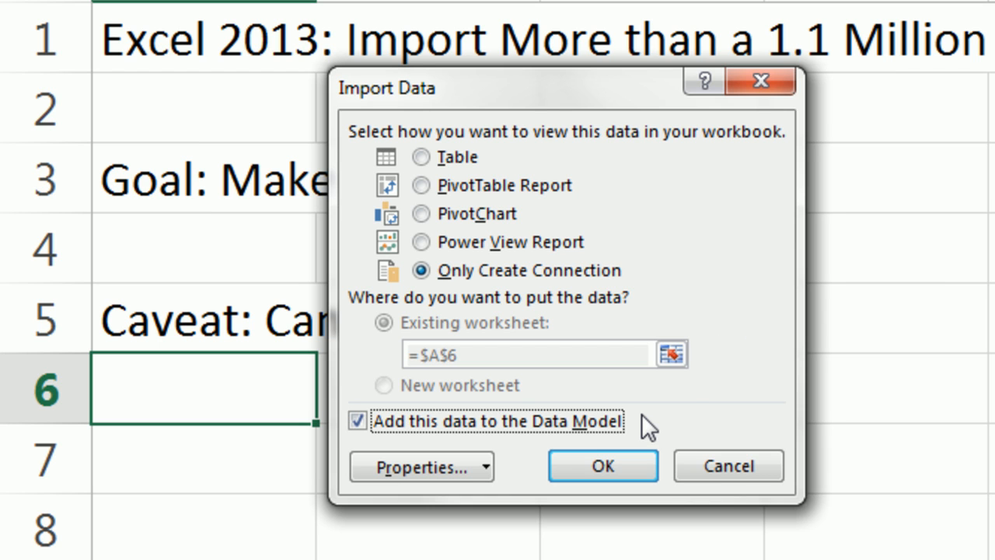
mouse_move(647, 426)
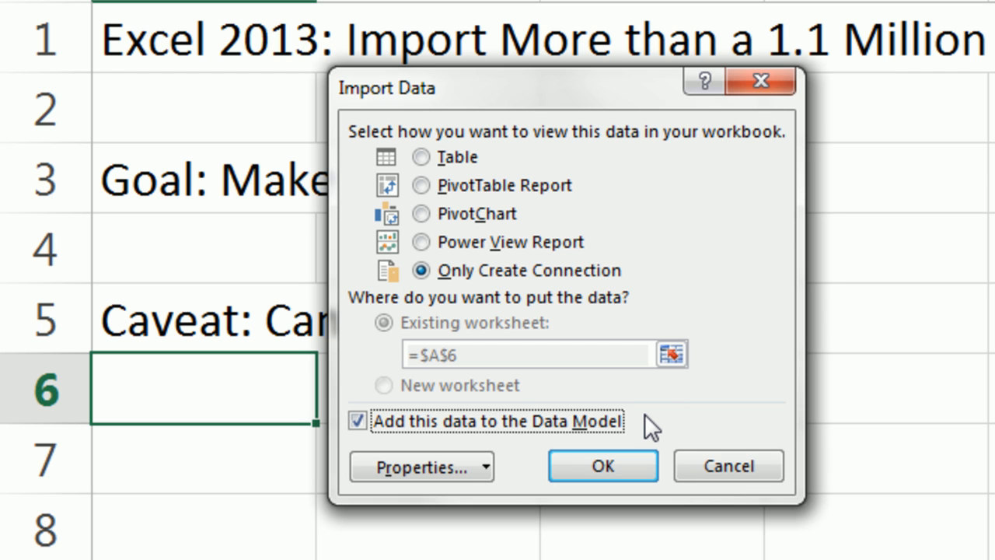
mouse_move(657, 426)
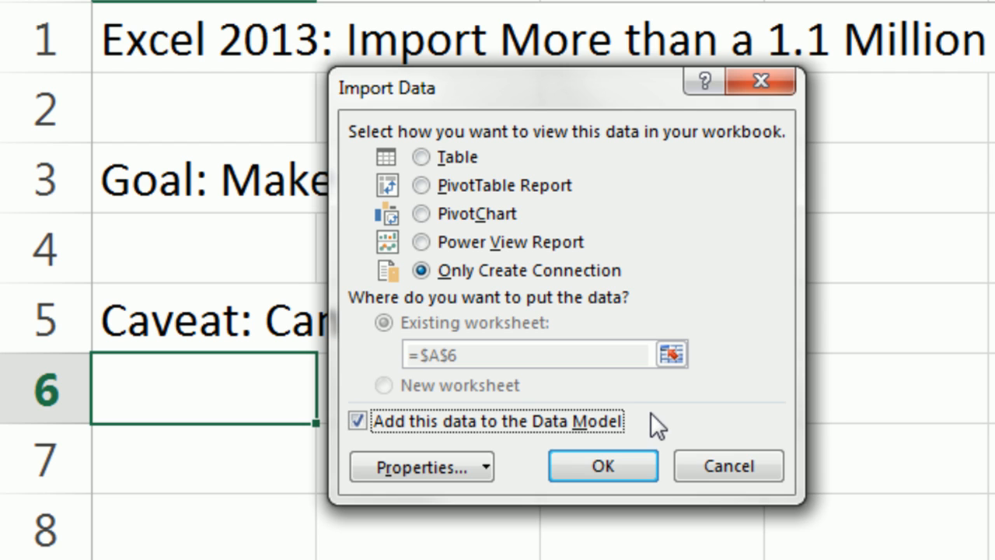
mouse_move(667, 427)
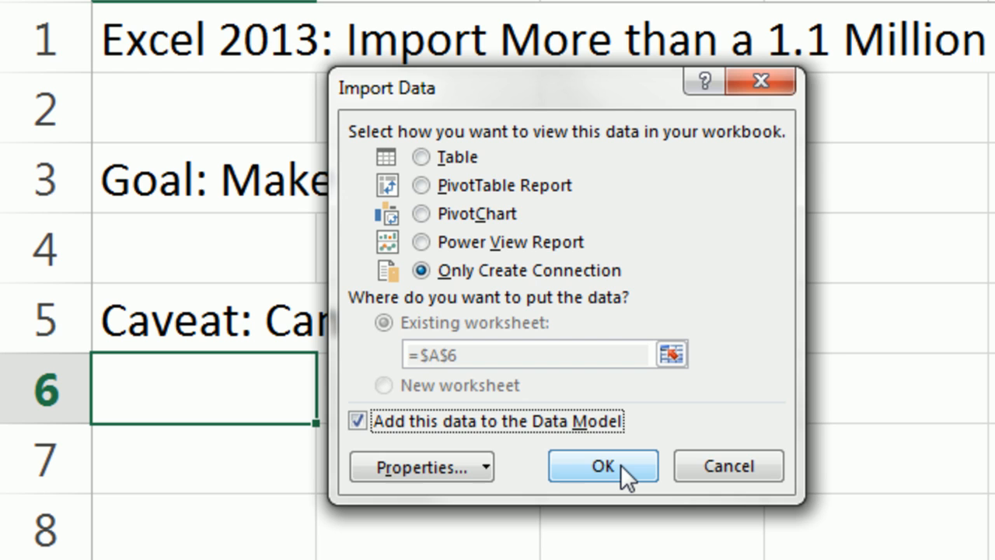
click(603, 467)
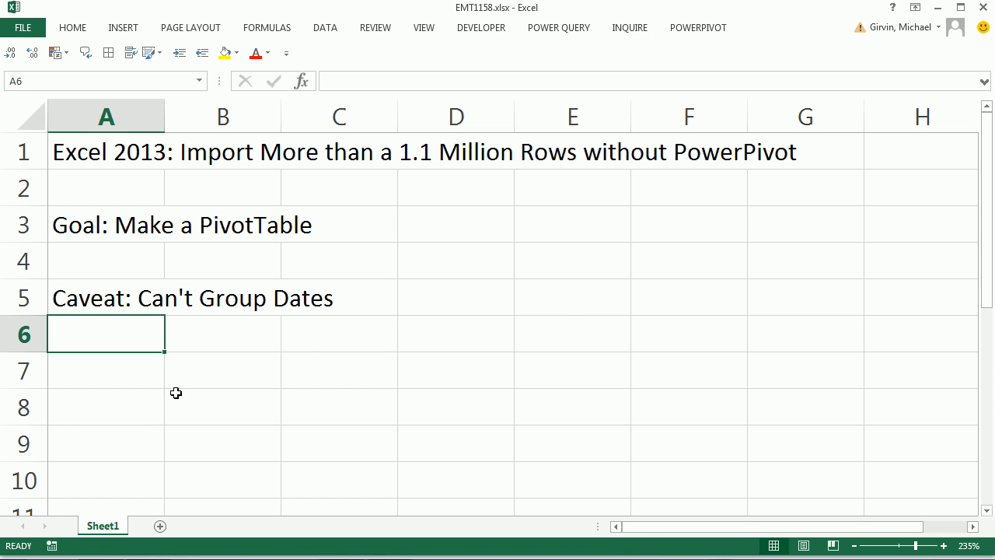
mouse_move(236, 383)
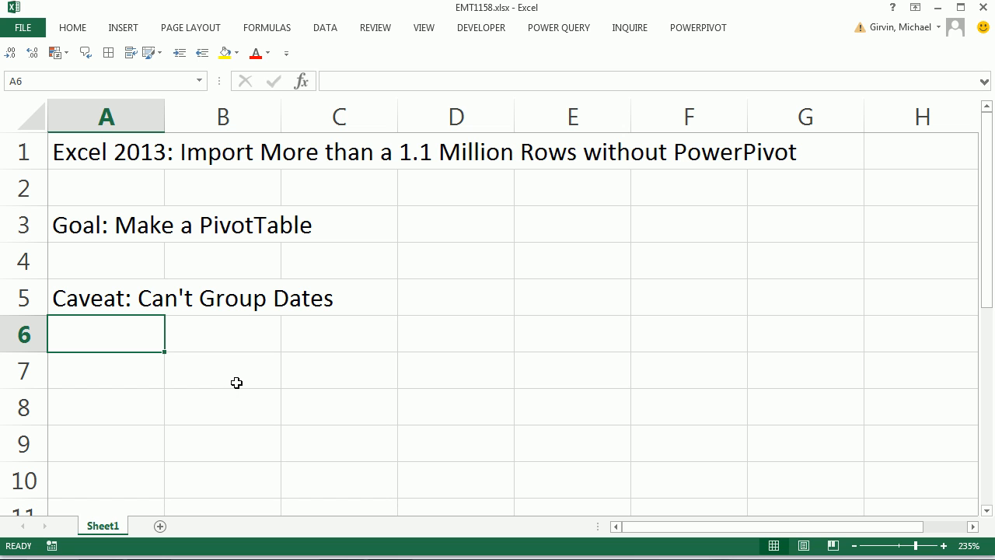
mouse_move(276, 315)
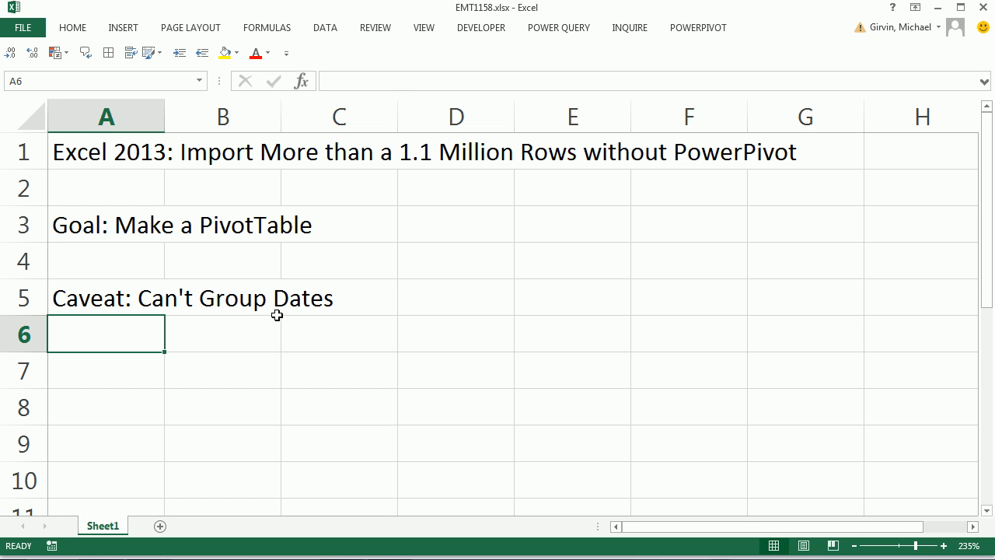
Begin a PivotTable using the Tables in Workbook Data Model connection as its external source
click(123, 28)
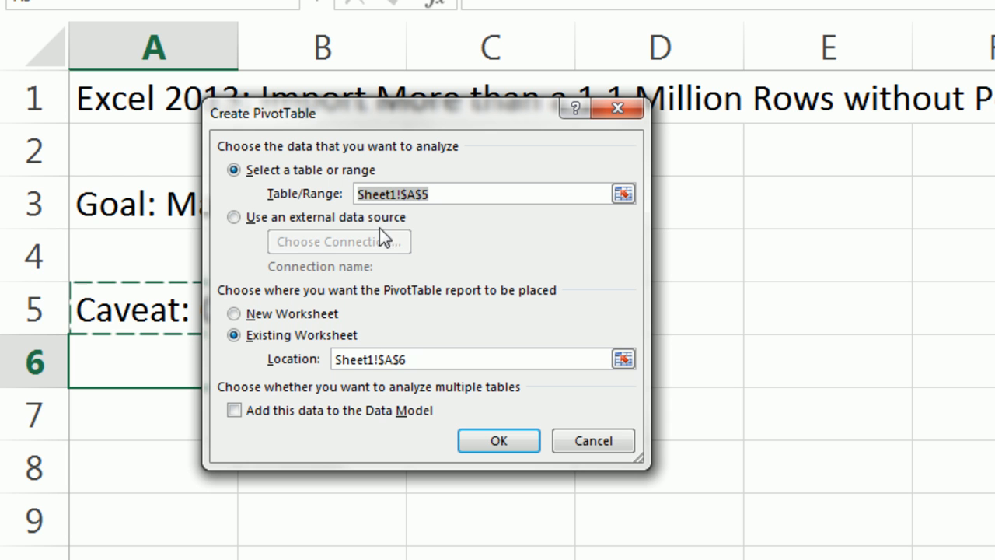
click(233, 218)
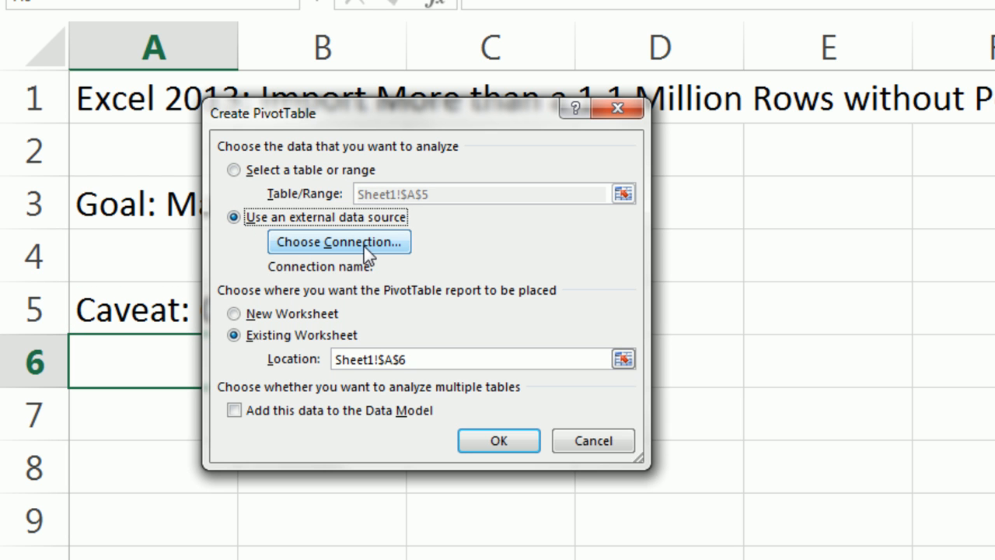
click(339, 243)
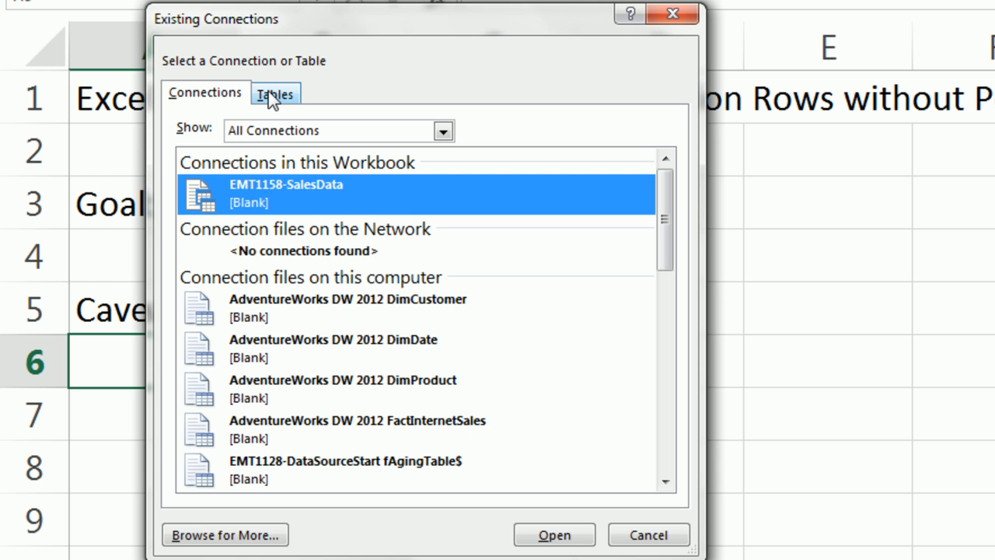
click(275, 93)
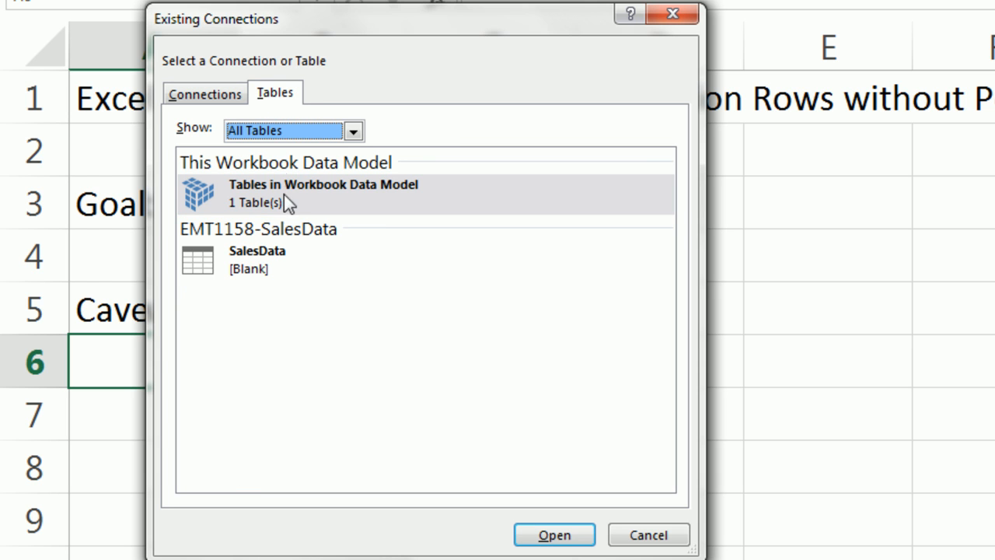
click(348, 193)
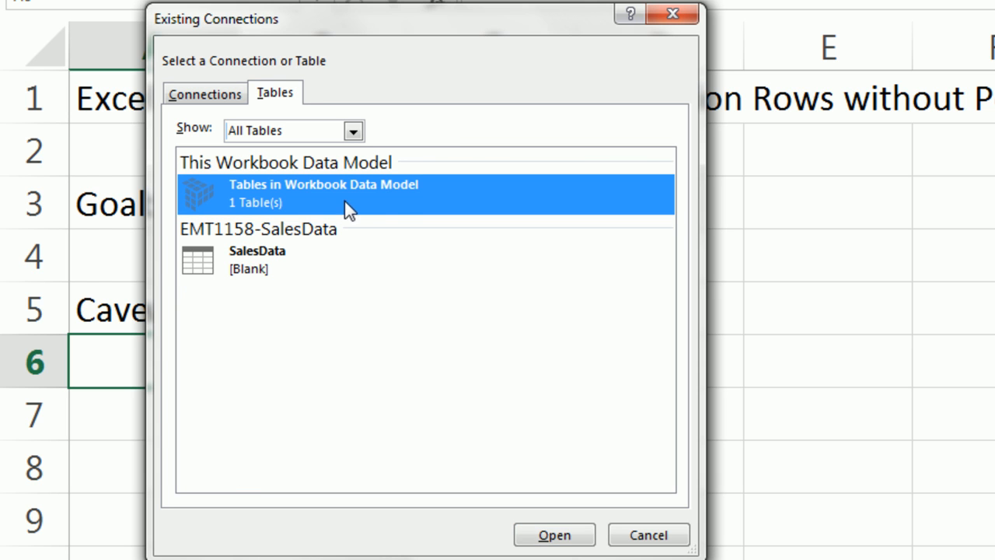
mouse_move(485, 311)
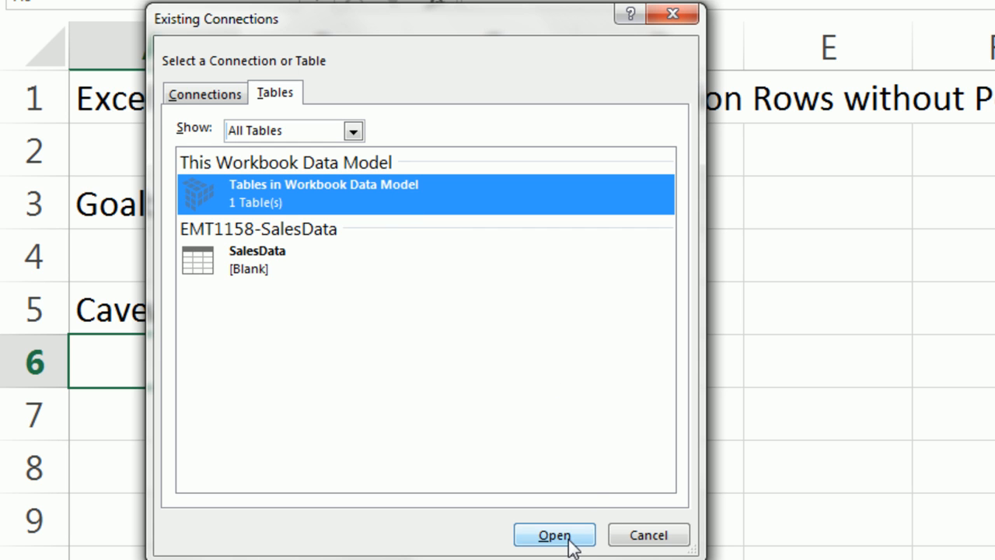
click(553, 535)
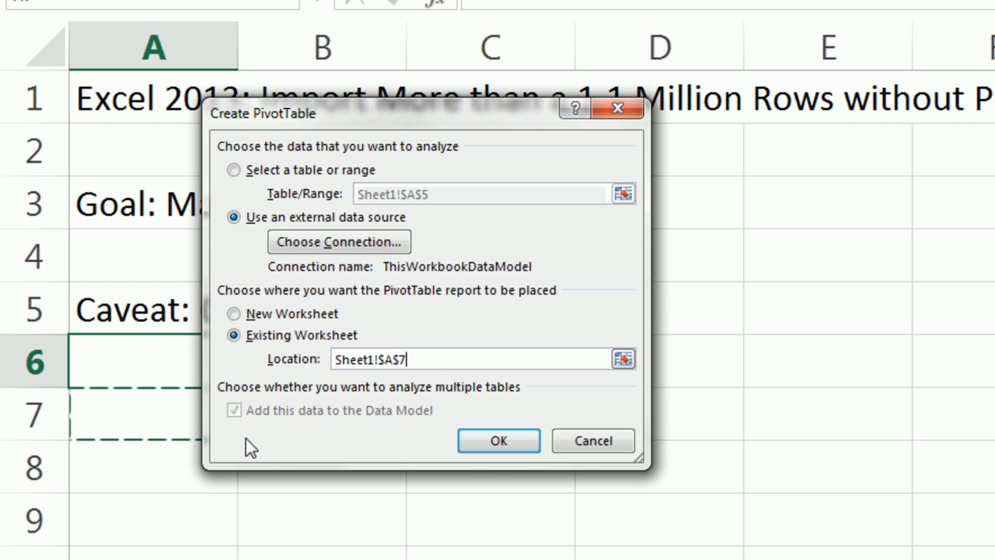
Create the PivotTable at A7, expand SalesData, and try the Date field in the rows before removing it
click(497, 440)
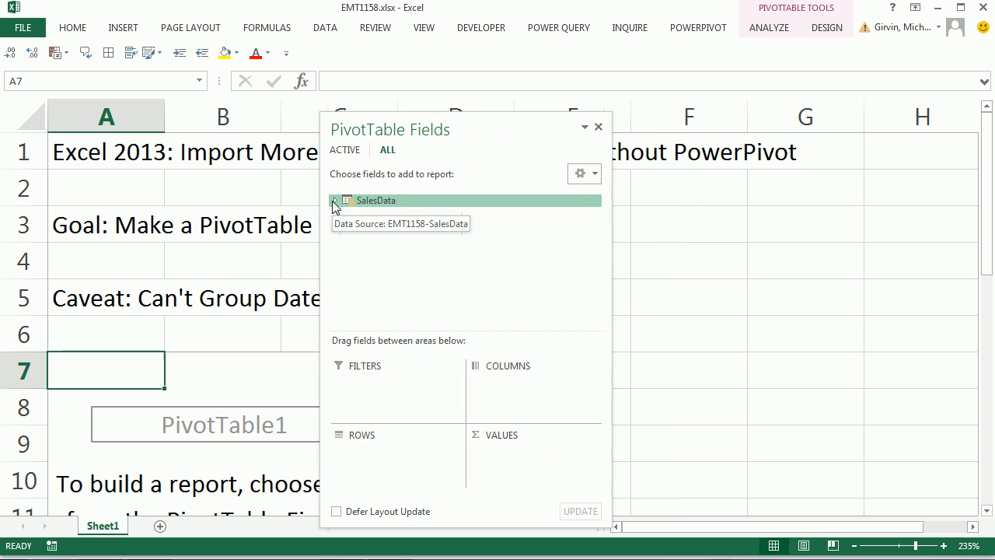
click(334, 200)
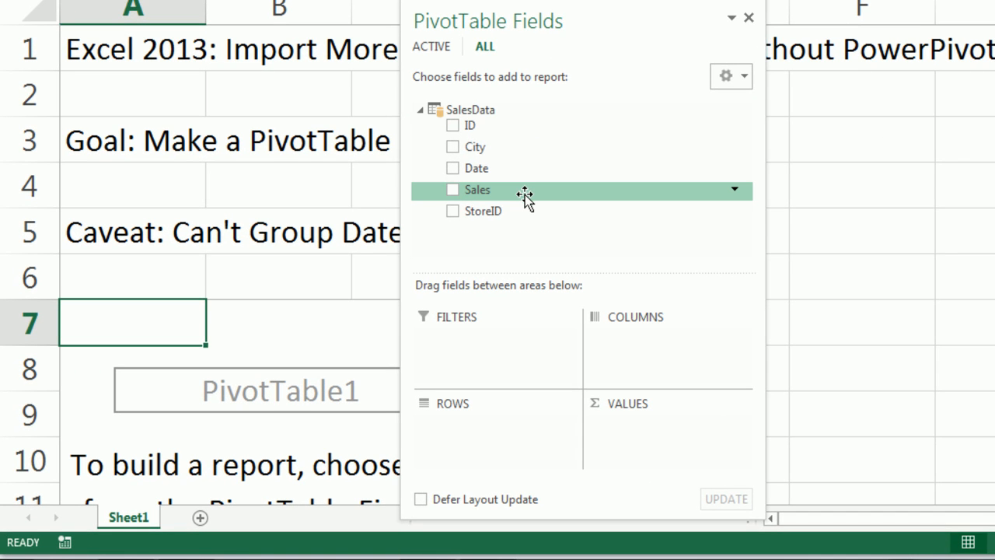
mouse_move(438, 116)
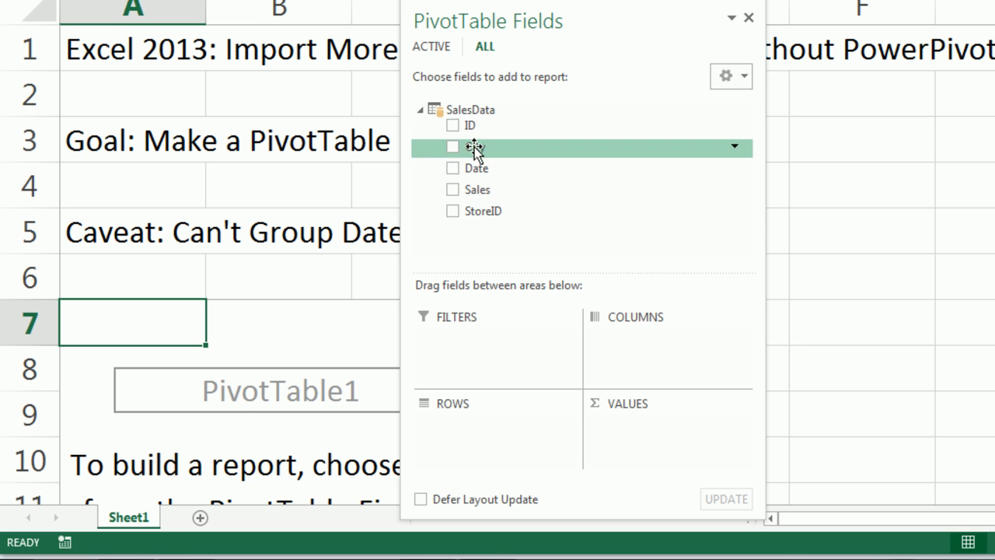
click(454, 168)
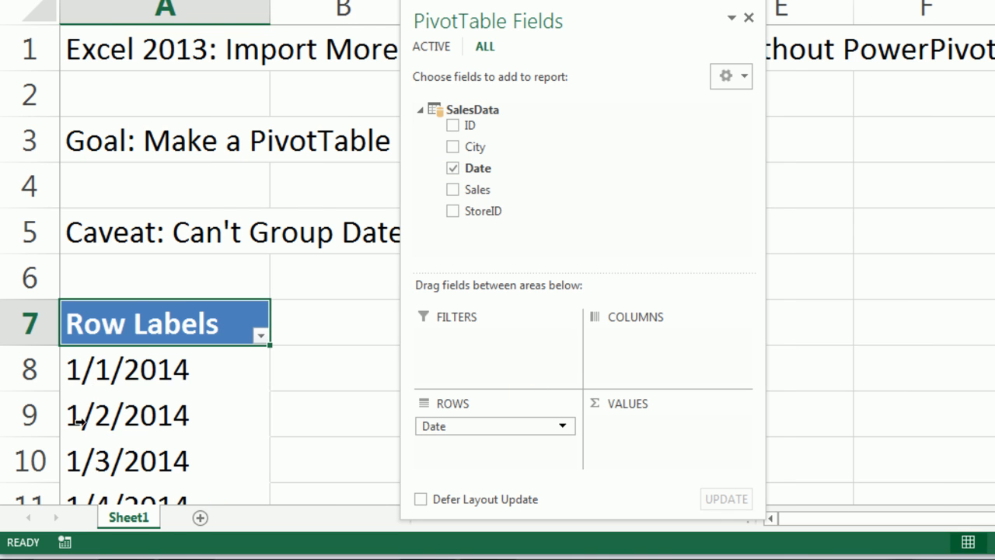
right_click(141, 321)
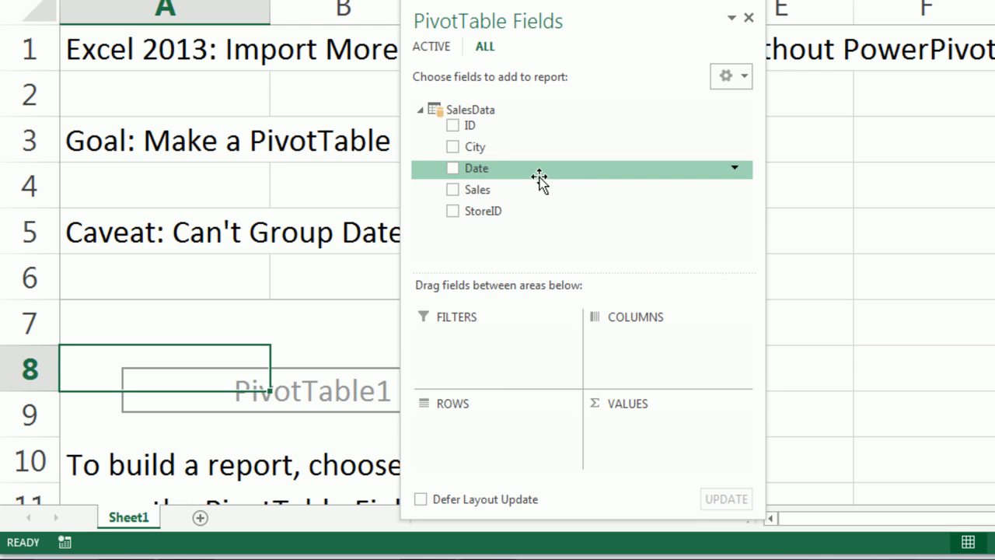
drag(482, 211, 490, 423)
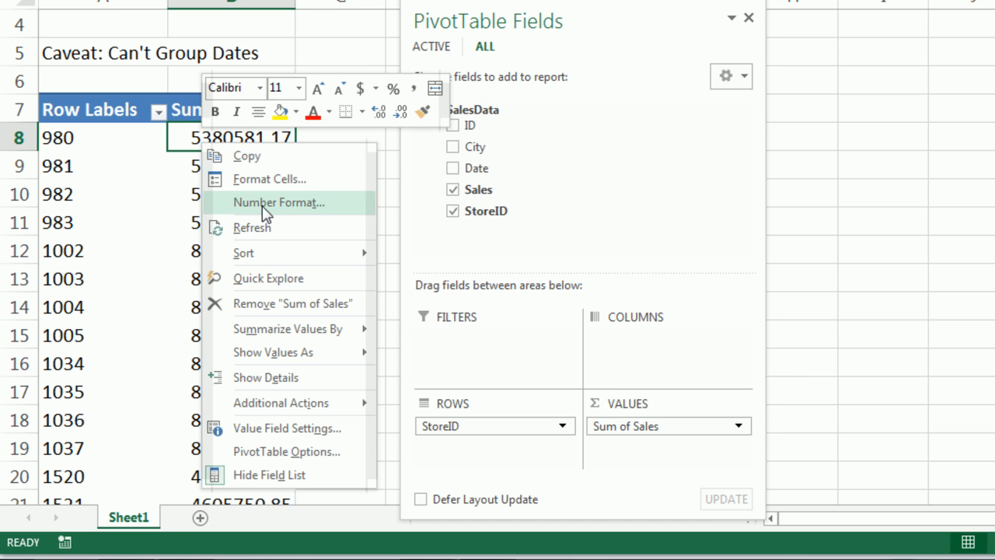
Format Sum of Sales as currency with 0 decimals and show the report in Outline Form
click(279, 202)
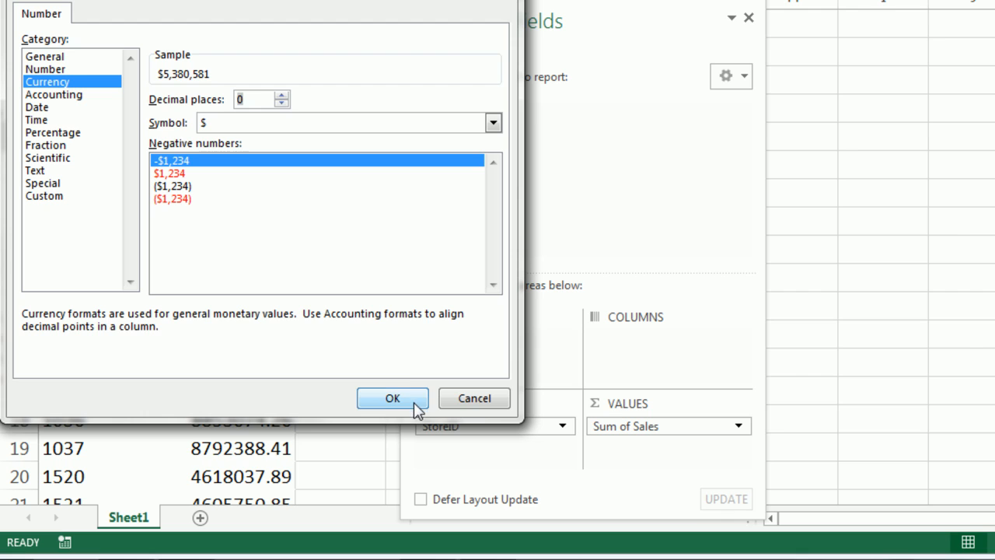
click(392, 398)
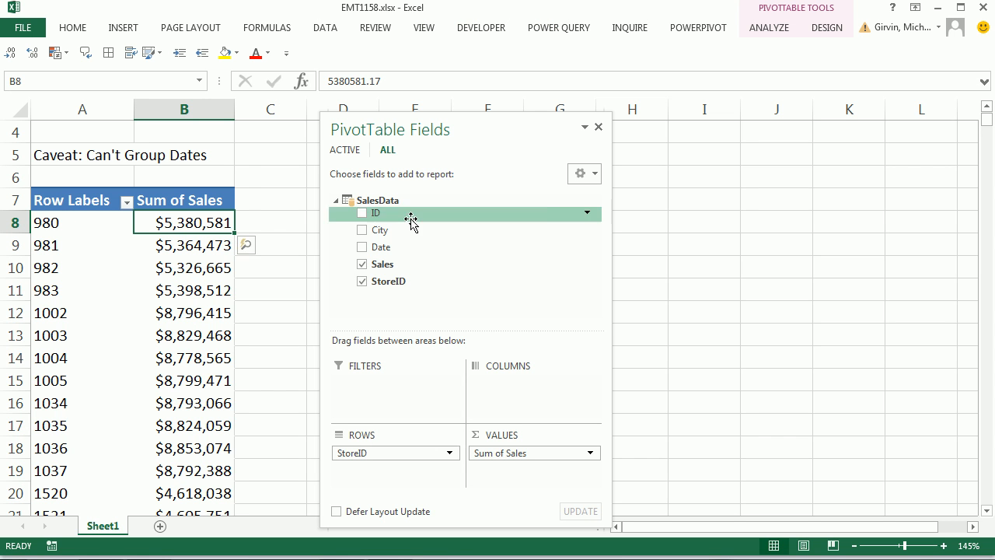
click(827, 28)
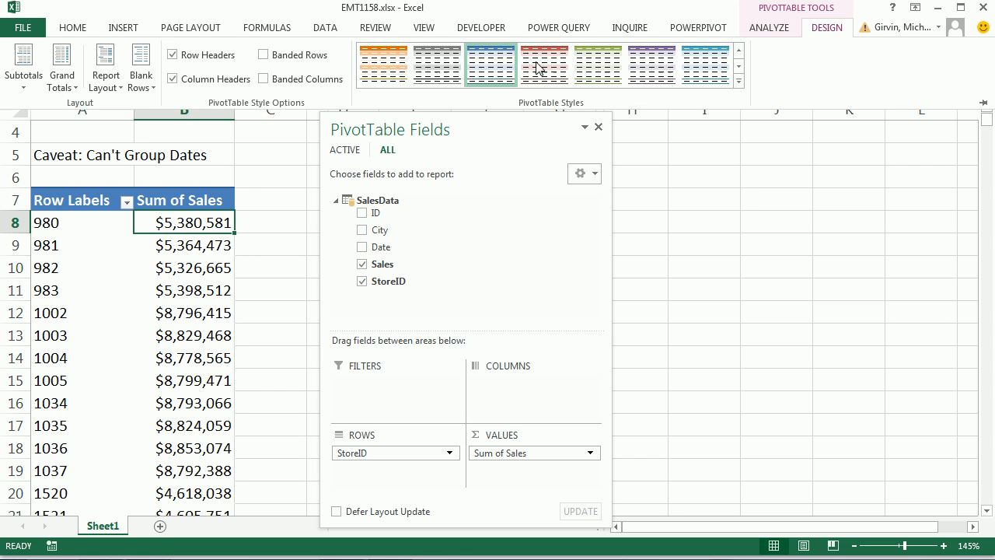
click(106, 63)
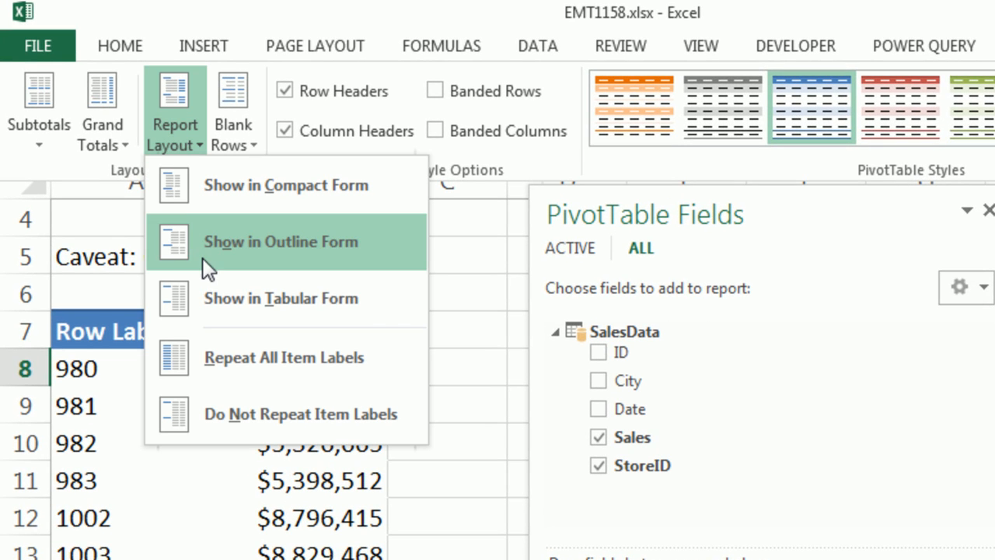
mouse_move(280, 264)
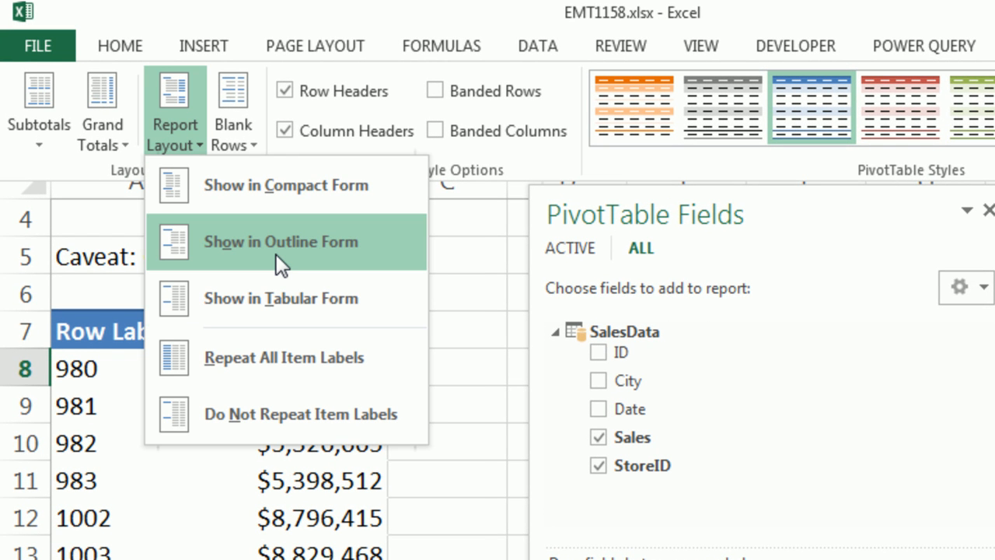
click(280, 241)
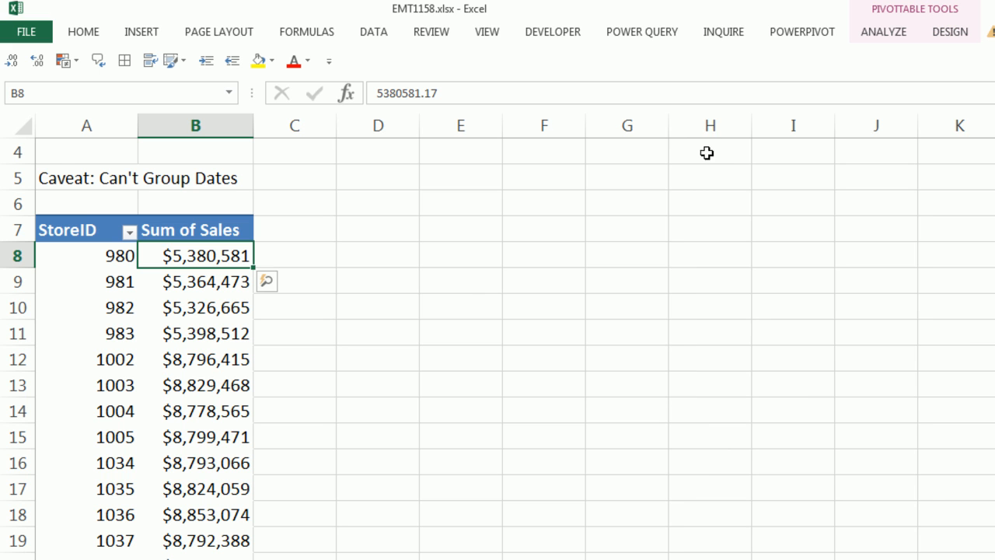
Insert a City slicer for the PivotTable
click(883, 31)
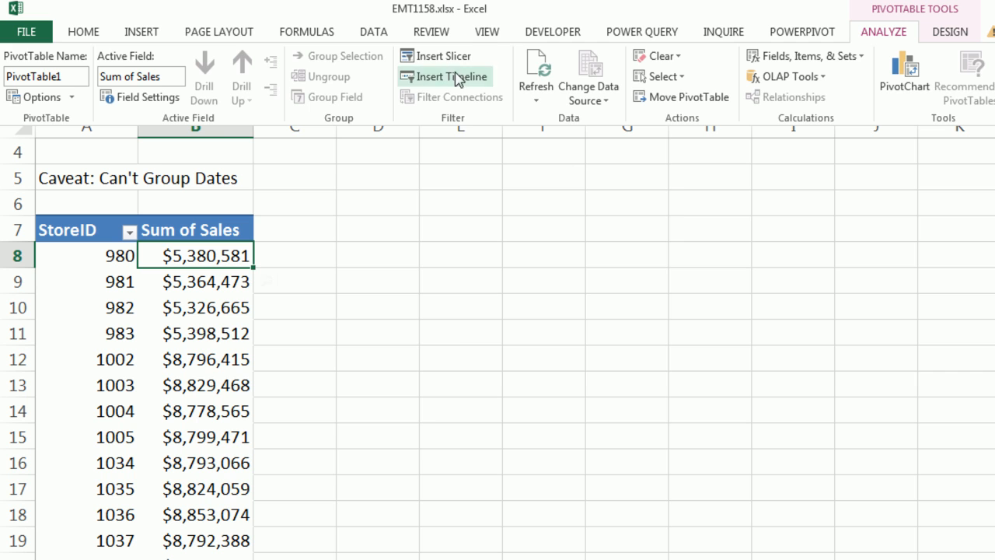
click(441, 56)
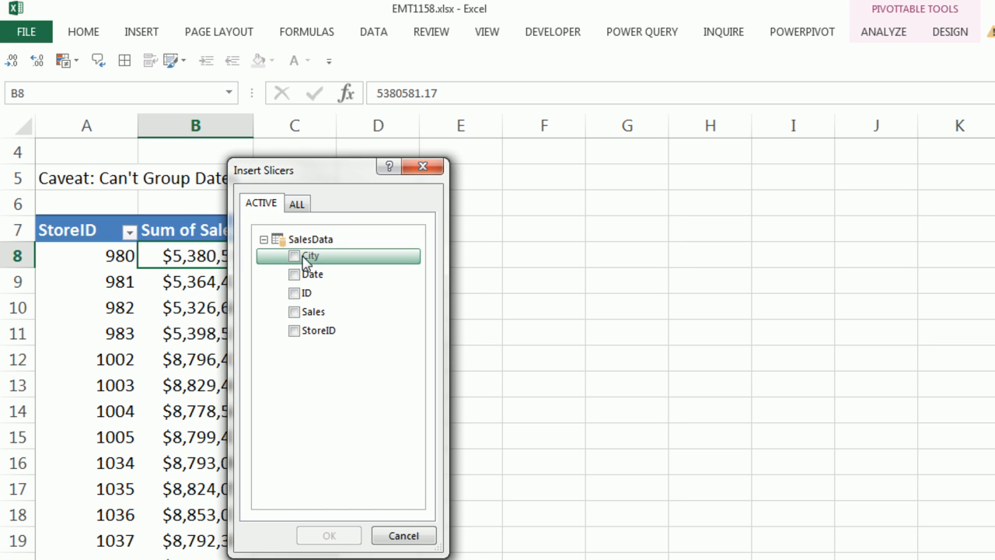
click(294, 255)
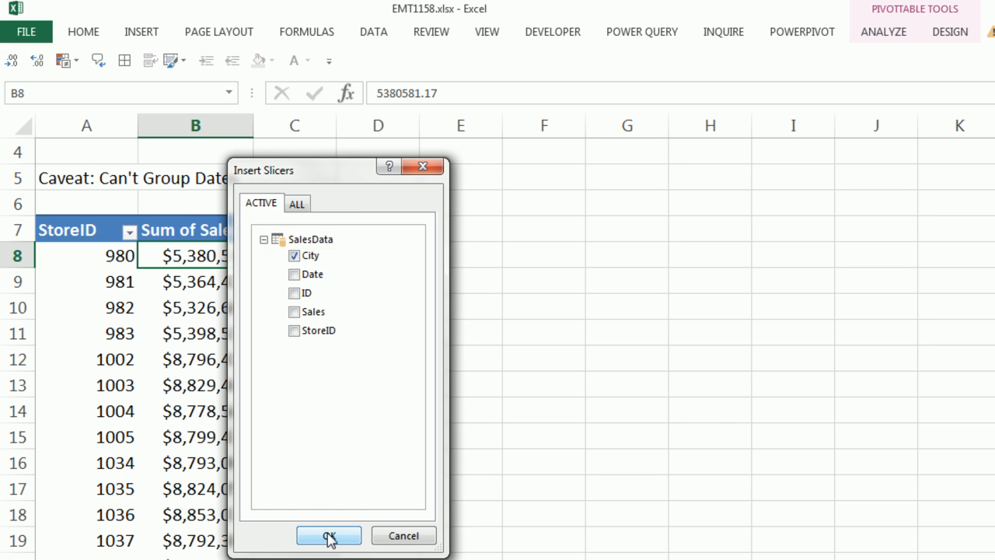
click(328, 535)
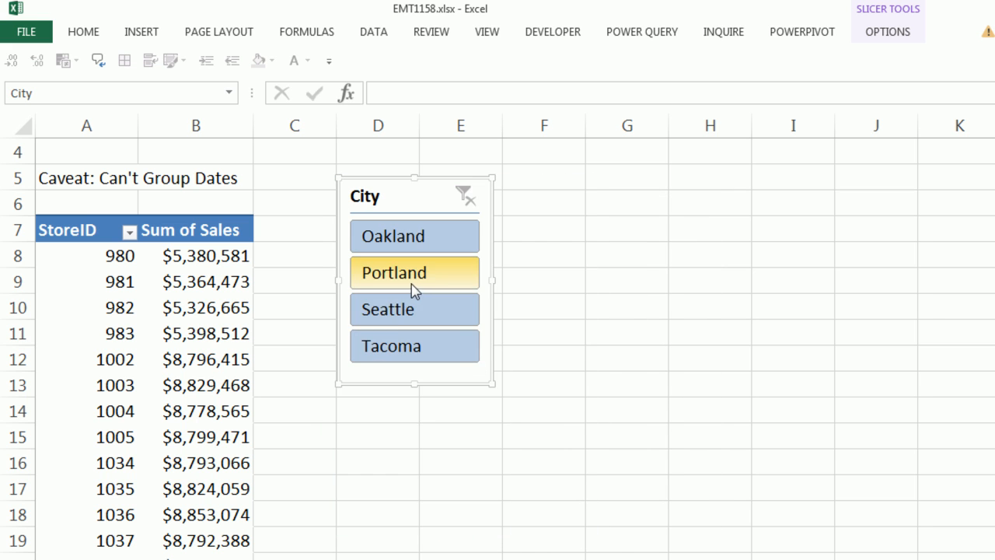
Filter by Portland, Oakland and Tacoma in turn, ending on Seattle's stores
click(414, 237)
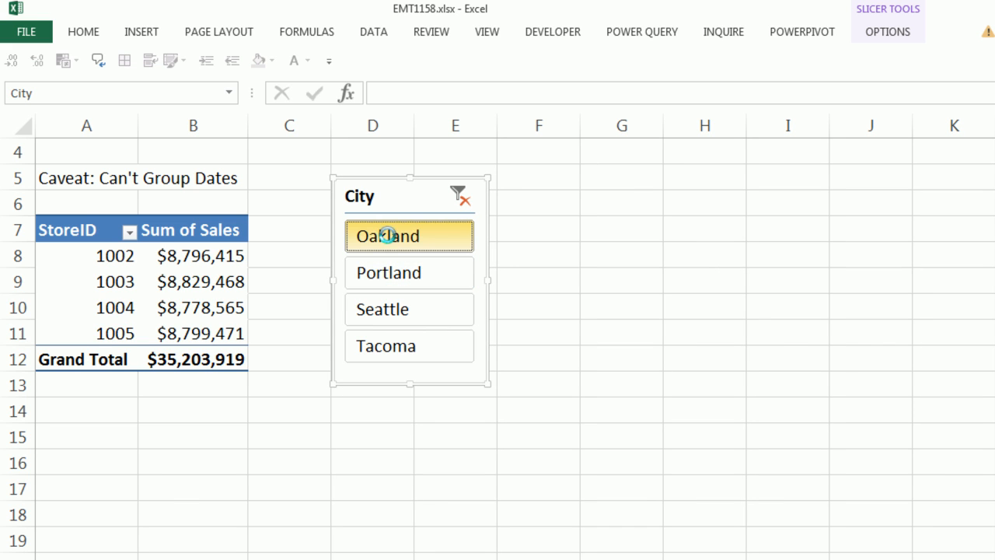
click(408, 237)
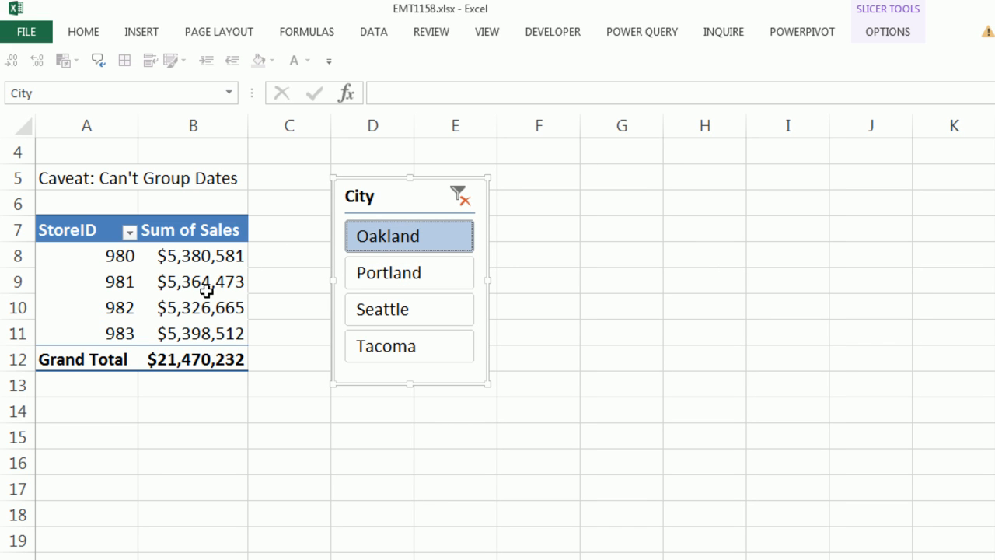
click(407, 346)
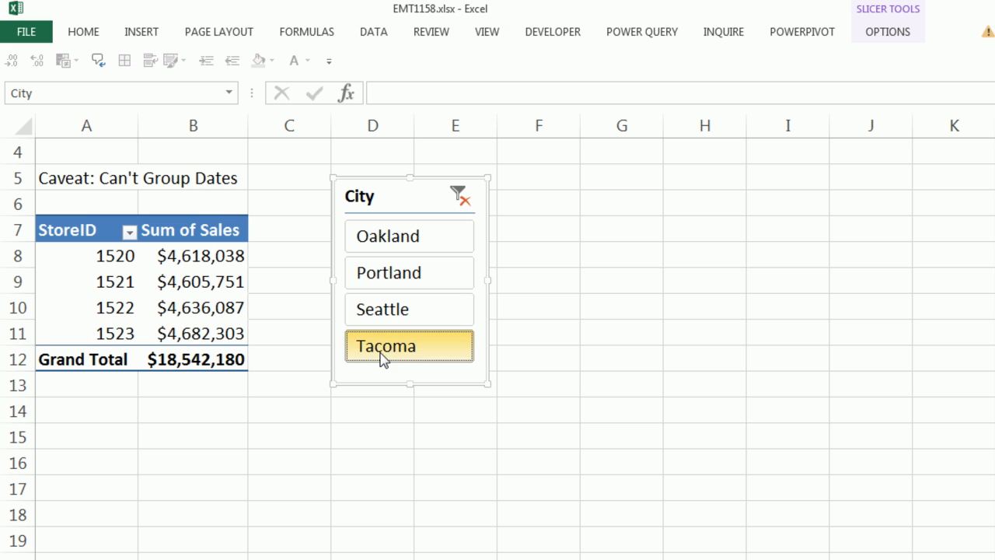
click(409, 308)
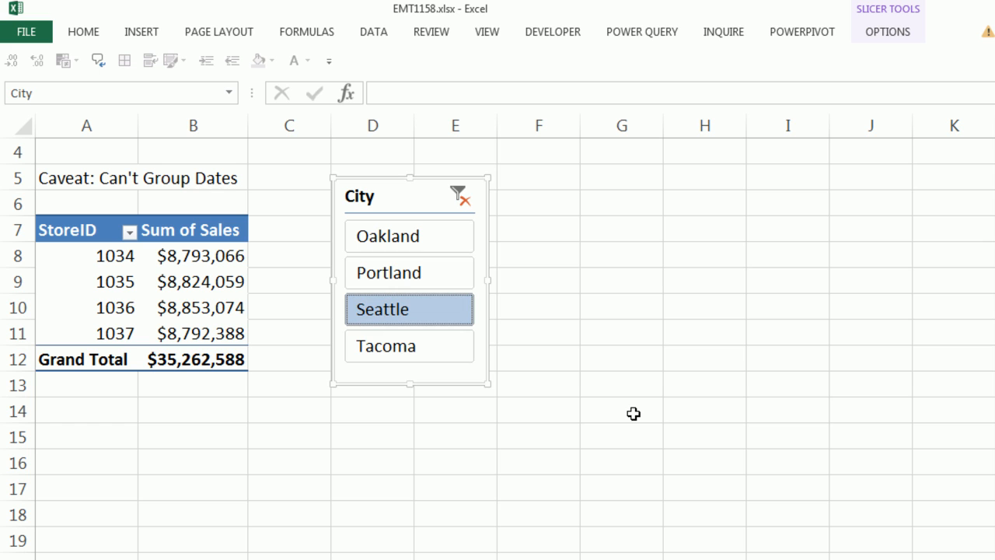
mouse_move(642, 406)
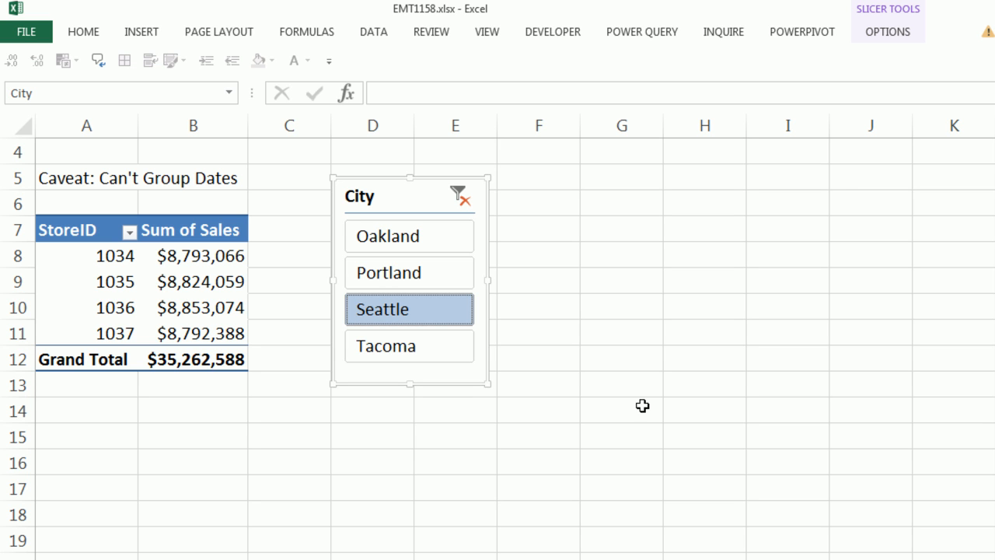
mouse_move(219, 318)
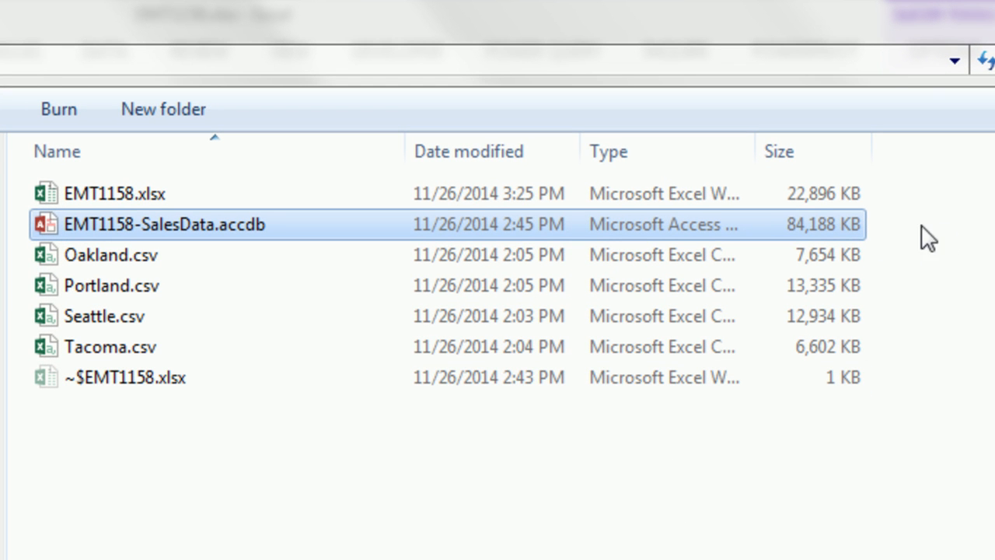
mouse_move(889, 206)
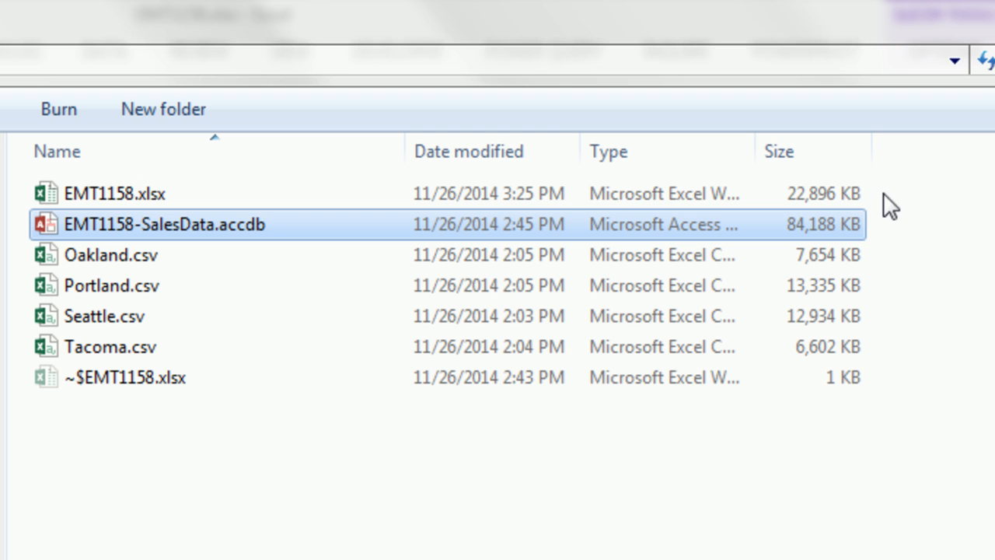
mouse_move(877, 232)
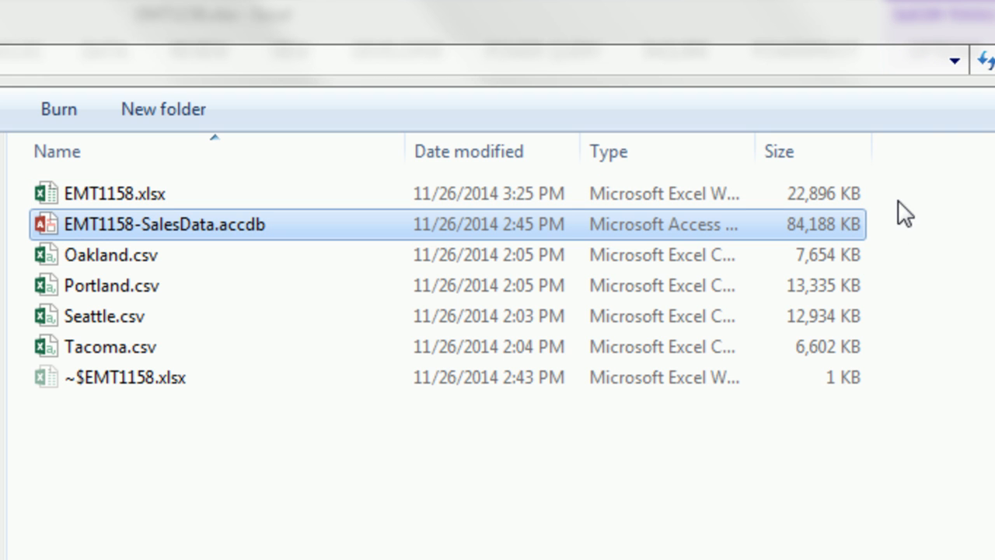
mouse_move(930, 255)
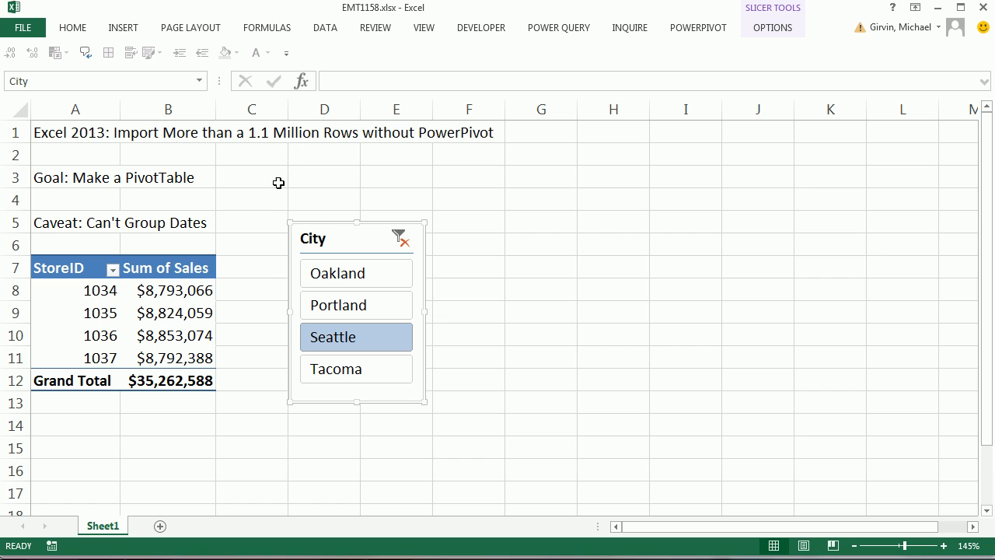
mouse_move(220, 238)
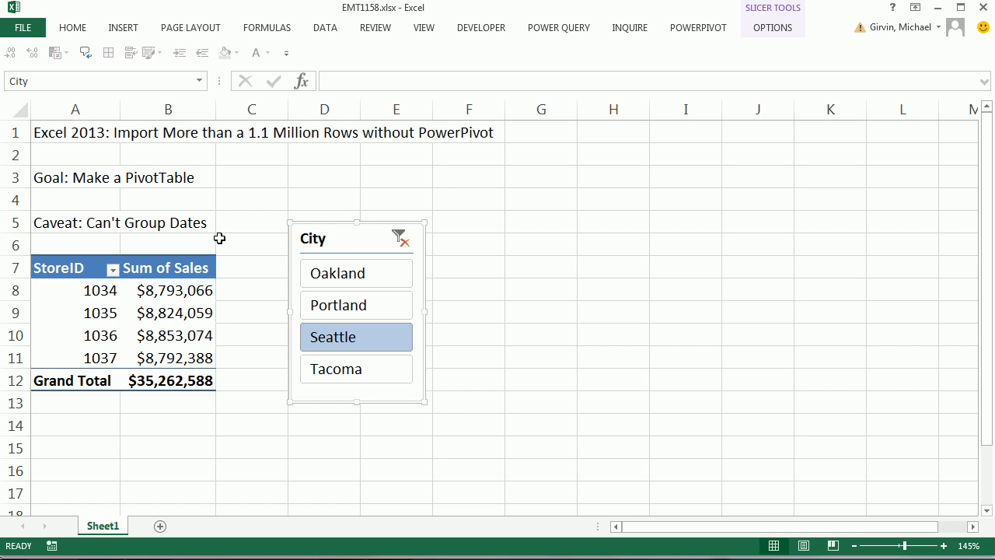
mouse_move(239, 252)
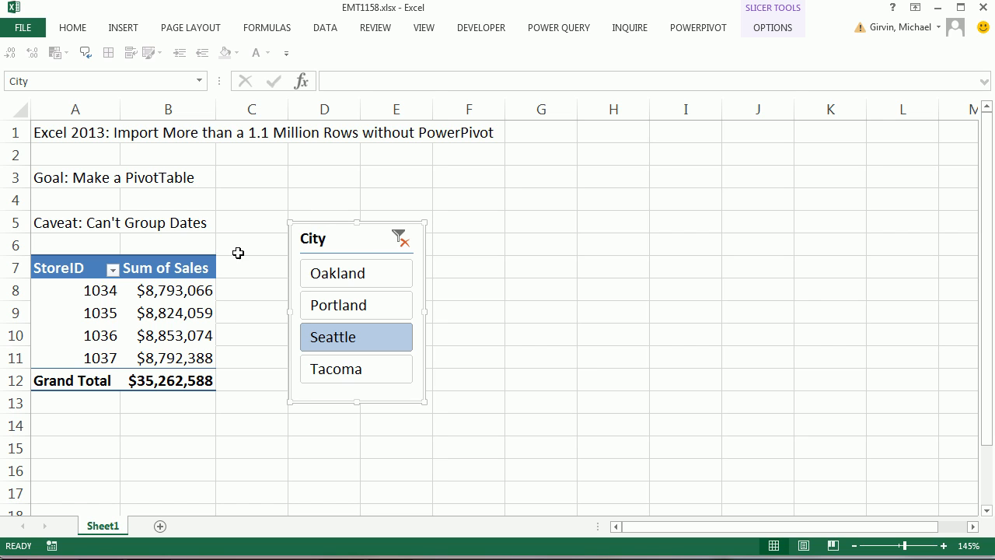